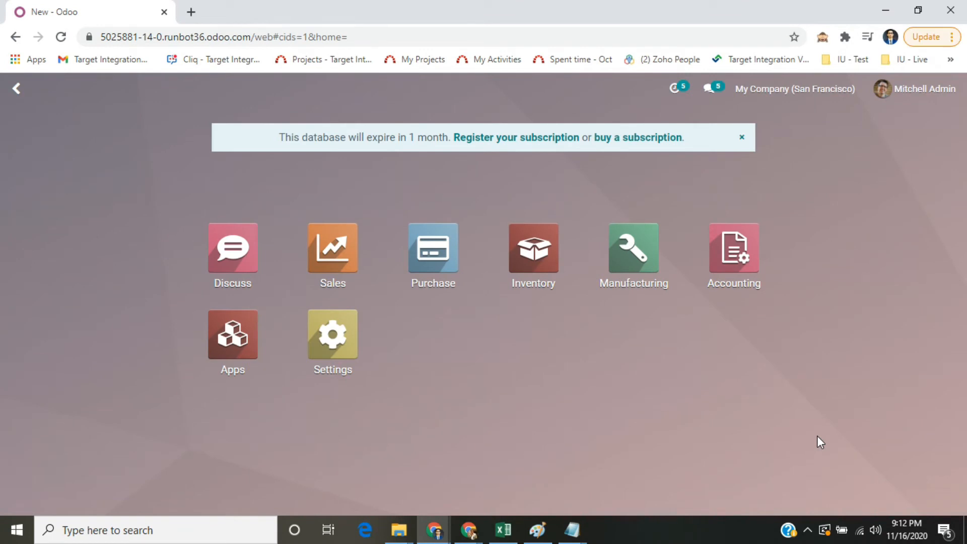
pyautogui.moveTo(592, 183)
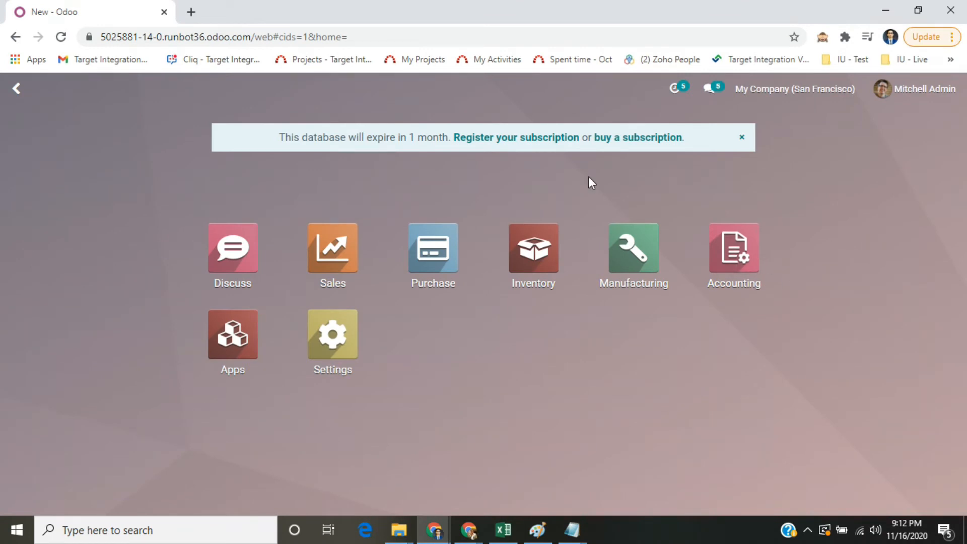
pyautogui.moveTo(332, 336)
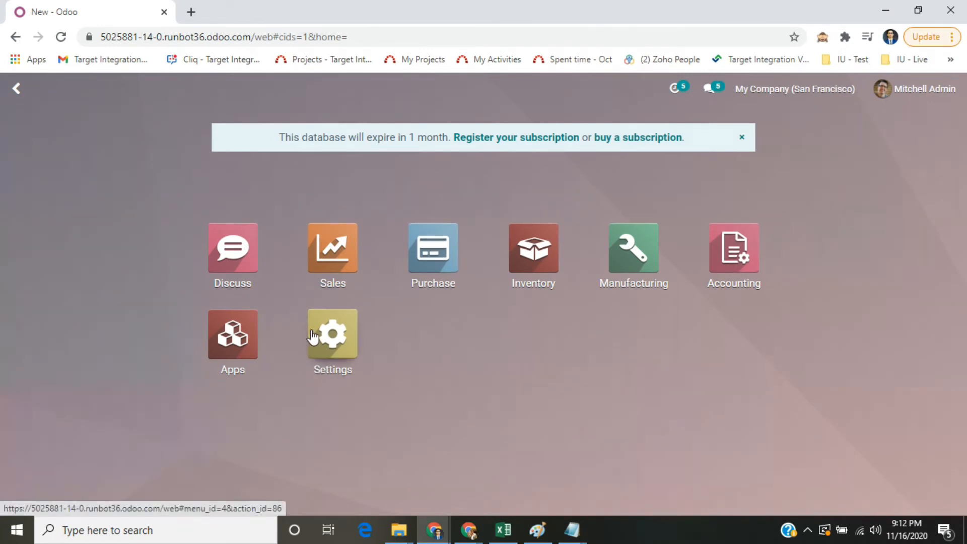
pyautogui.moveTo(344, 331)
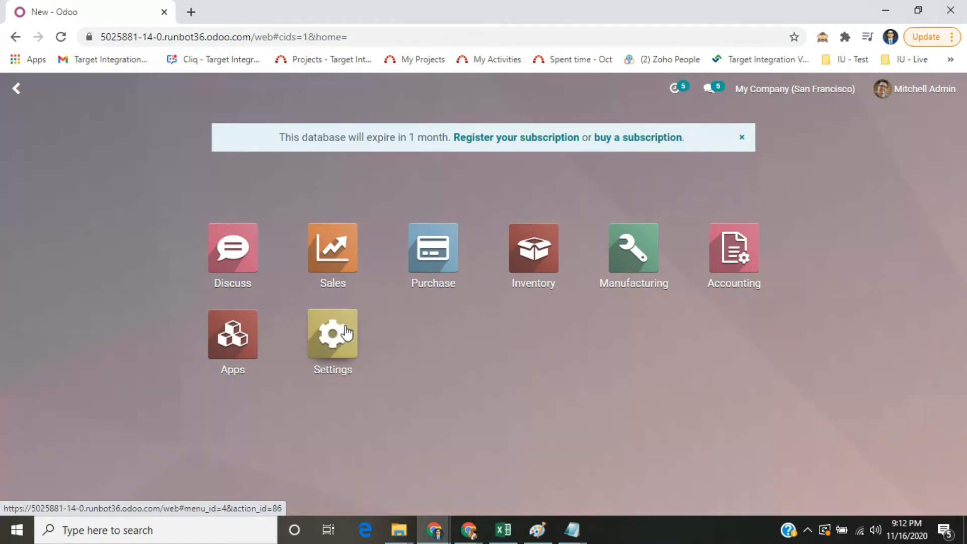
pyautogui.moveTo(340, 331)
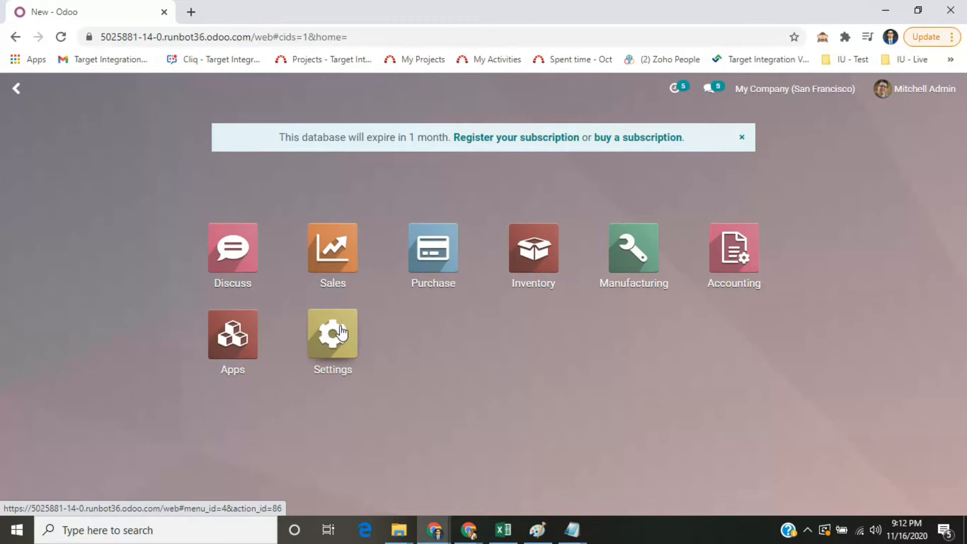
# Reach the Users list from the Settings app's Manage Users link
pyautogui.click(331, 336)
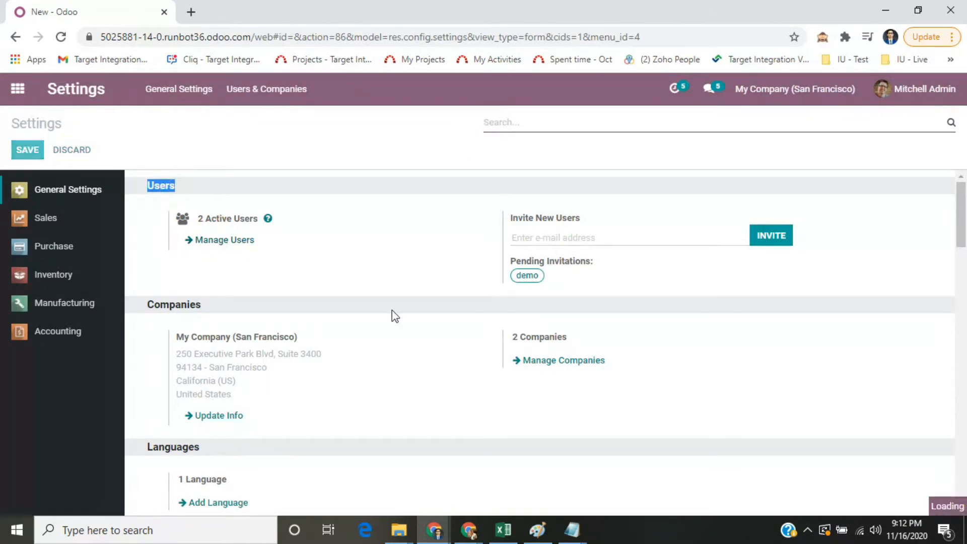
pyautogui.moveTo(351, 302)
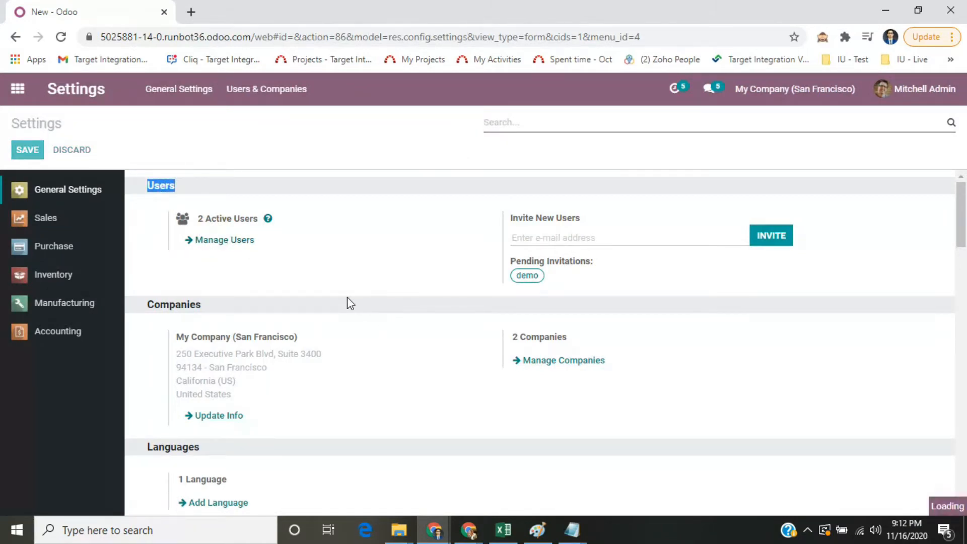
pyautogui.click(224, 240)
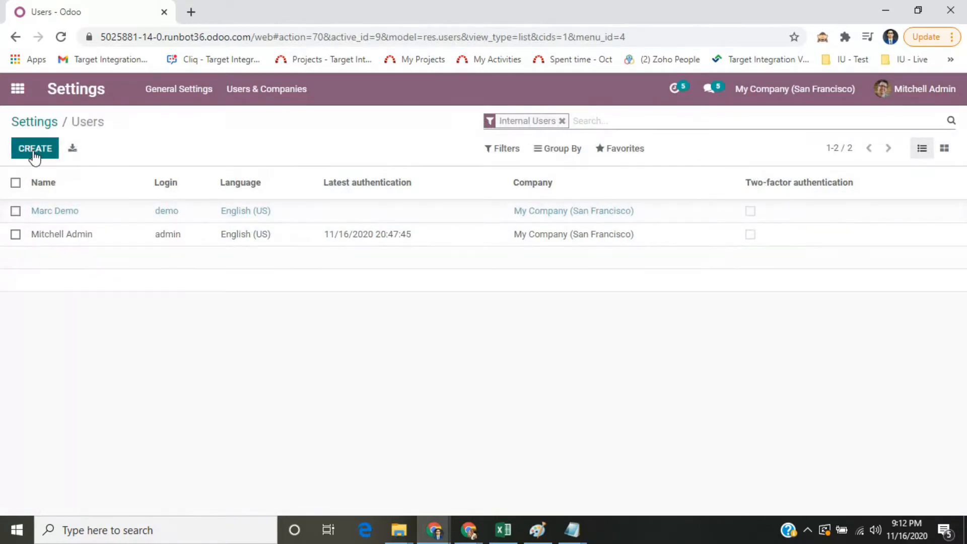
pyautogui.click(34, 148)
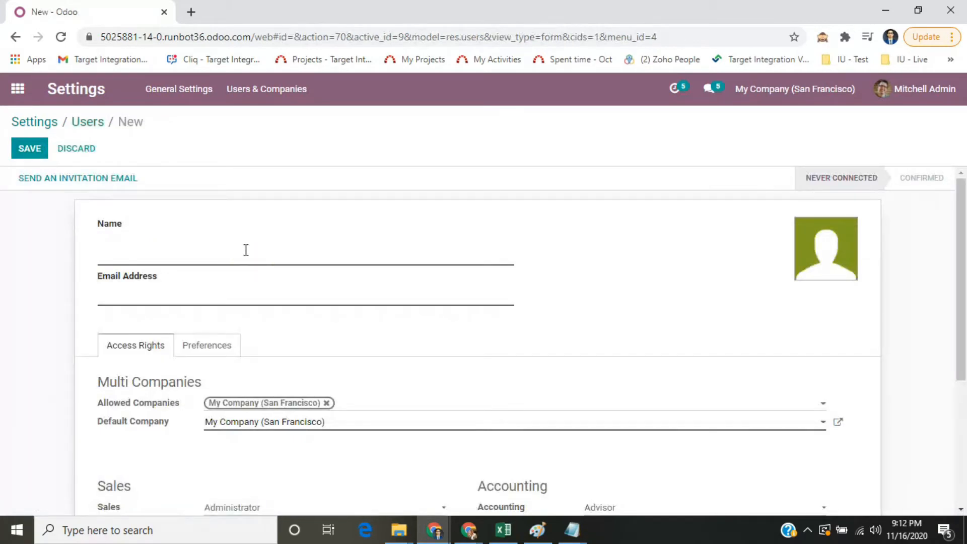
pyautogui.write('Demo')
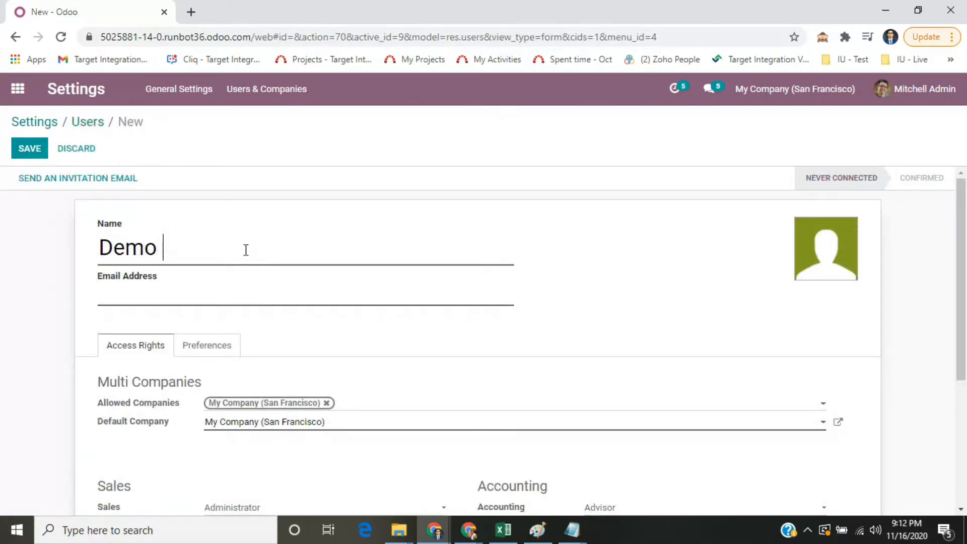
pyautogui.write('user')
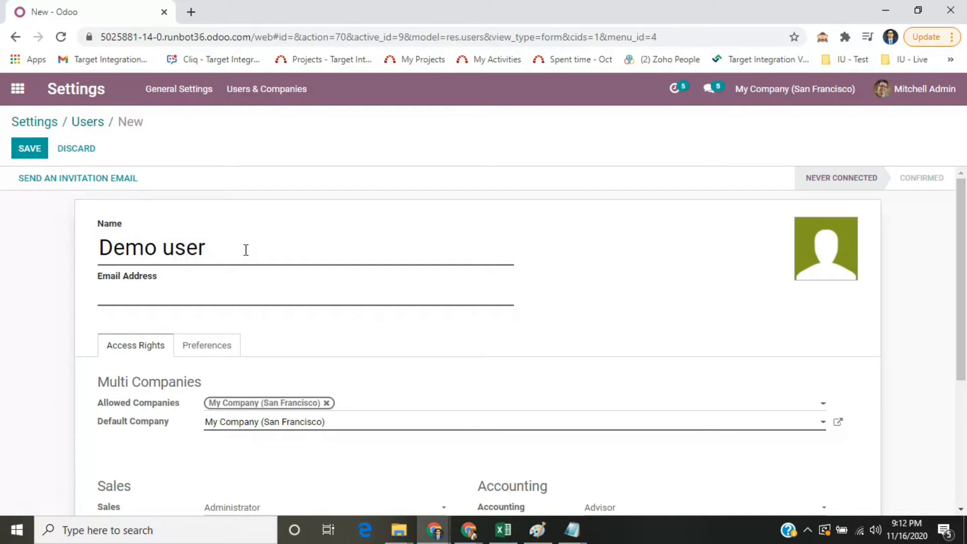
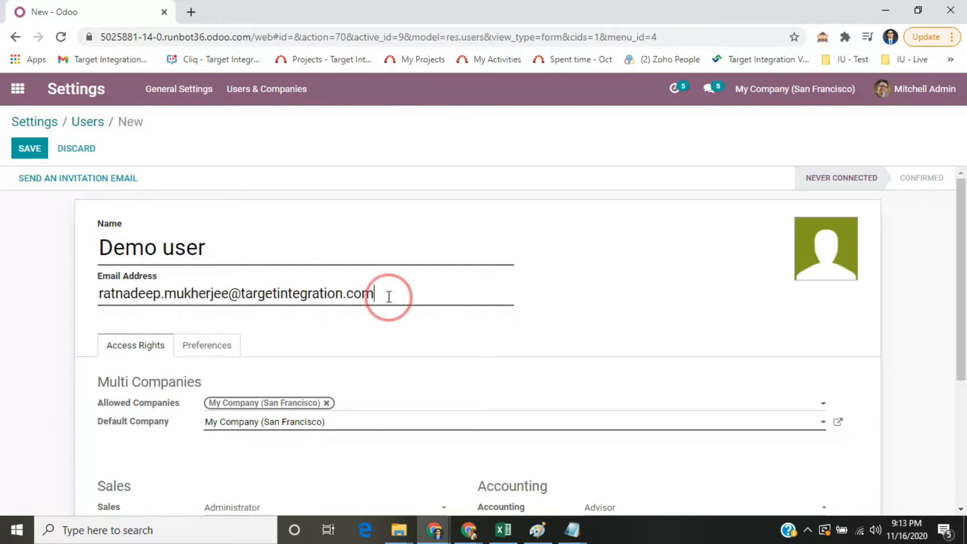
pyautogui.tripleClick(236, 293)
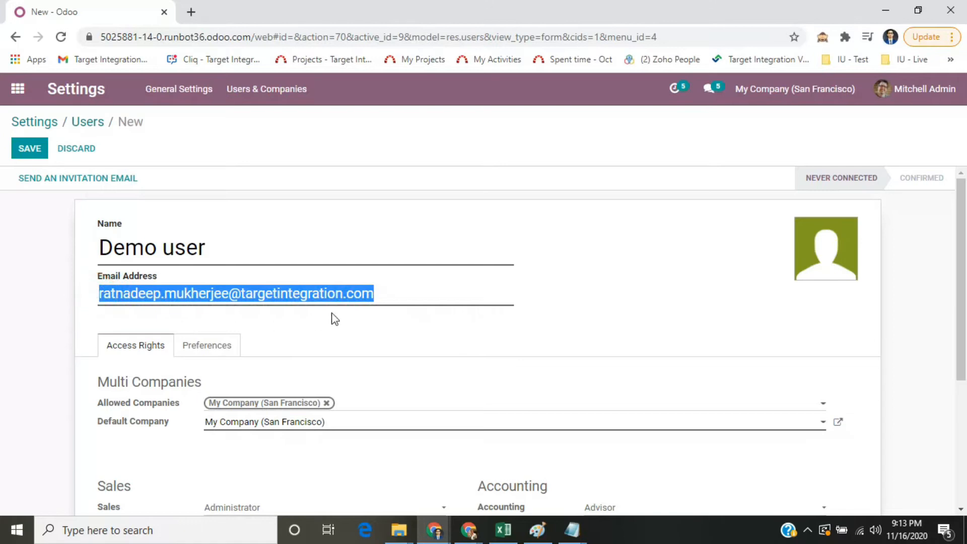
pyautogui.moveTo(213, 242)
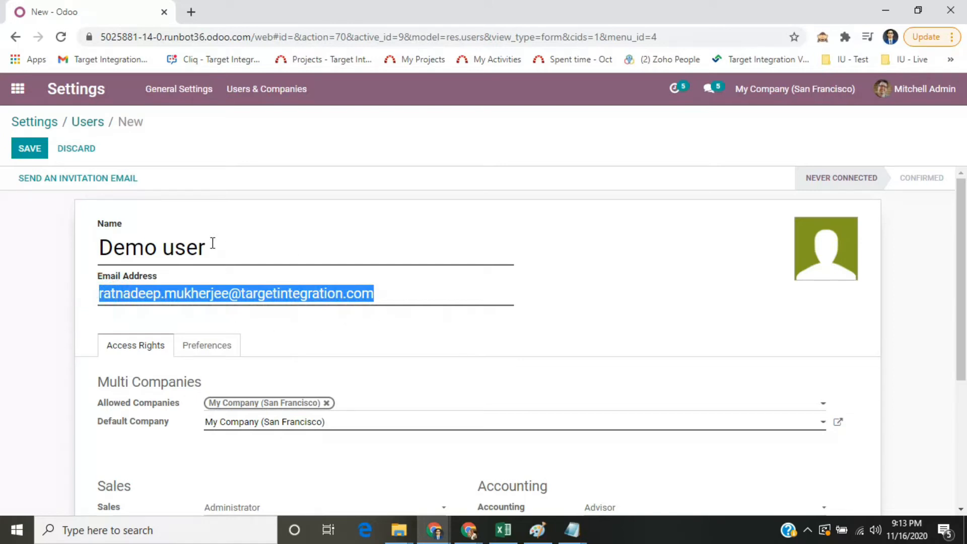
pyautogui.moveTo(299, 273)
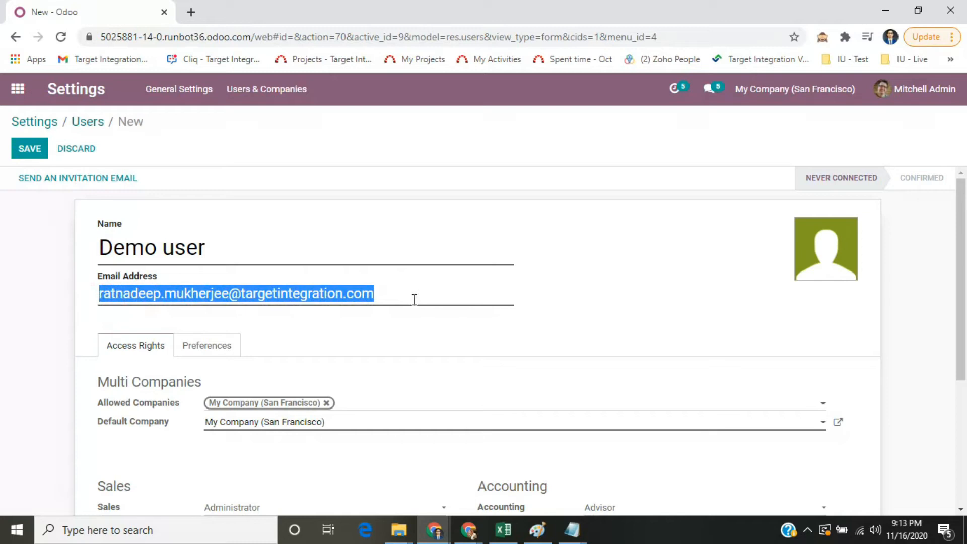
pyautogui.moveTo(588, 303)
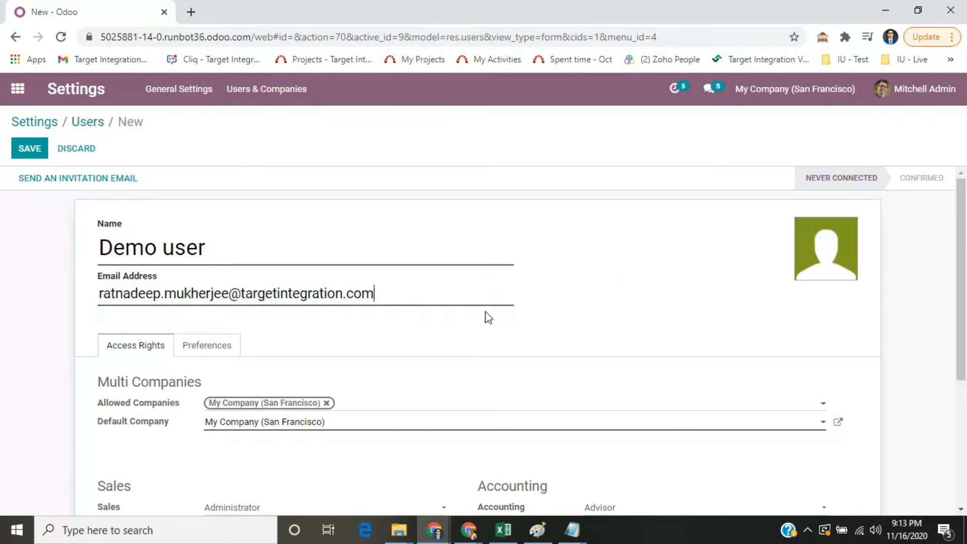
# Add My Company (Chicago) to Allowed Companies, keeping San Francisco as default
pyautogui.scroll(-3)
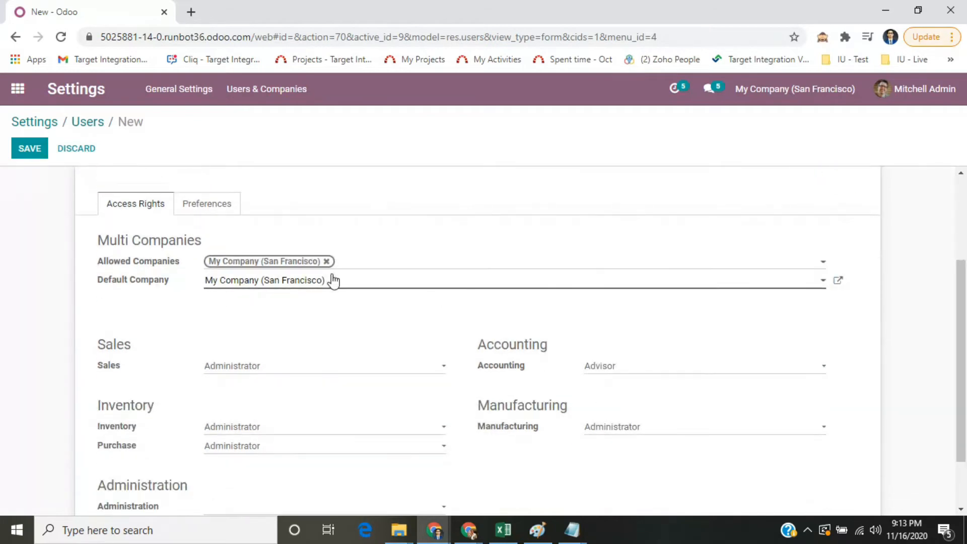
pyautogui.moveTo(135, 204)
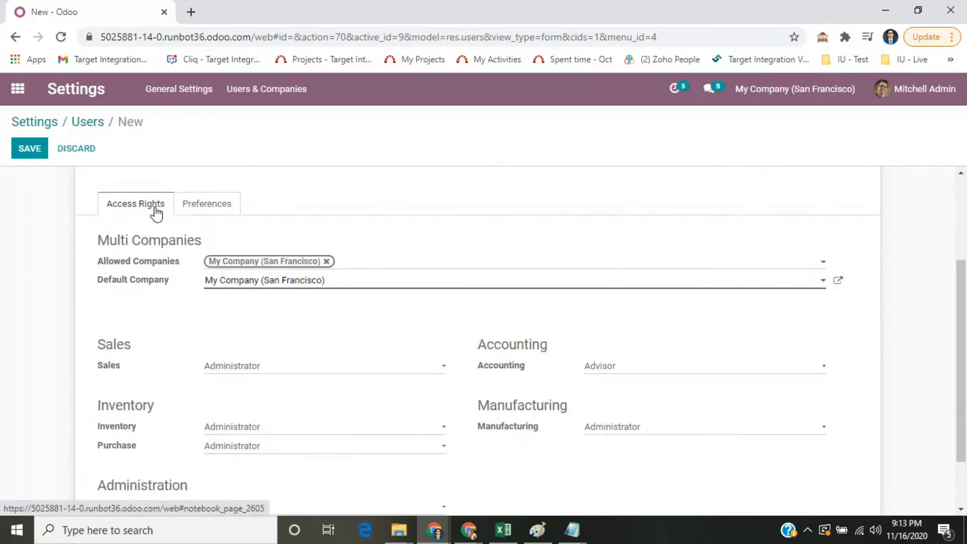
pyautogui.doubleClick(148, 240)
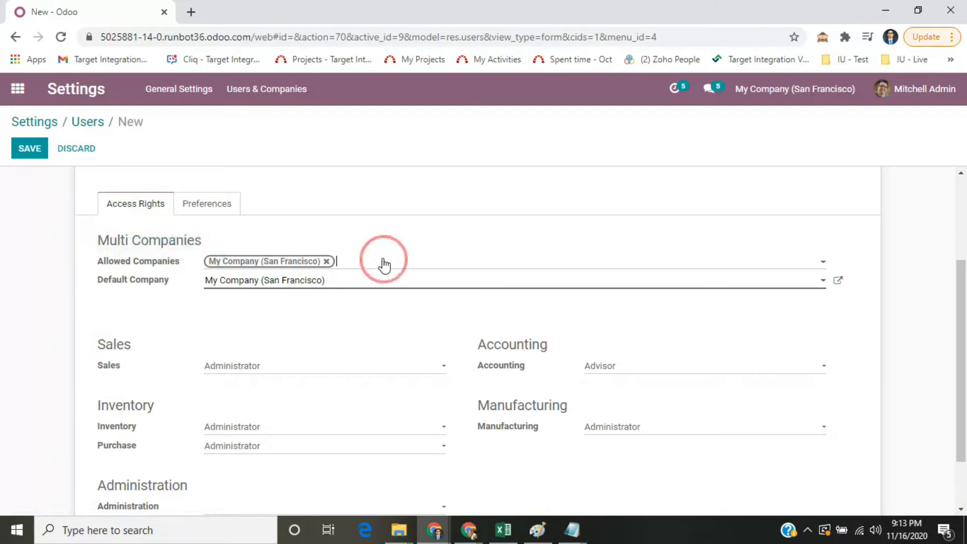
pyautogui.click(383, 261)
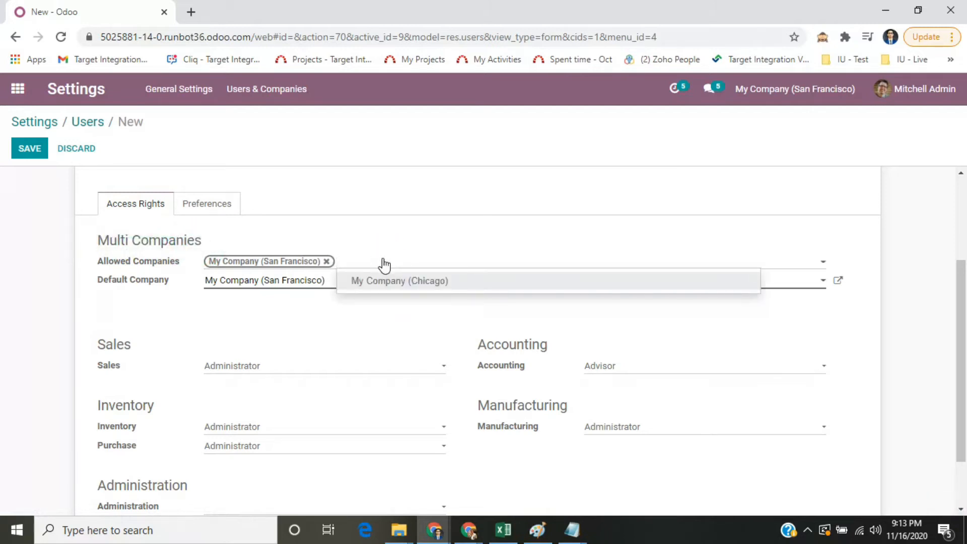
pyautogui.moveTo(404, 281)
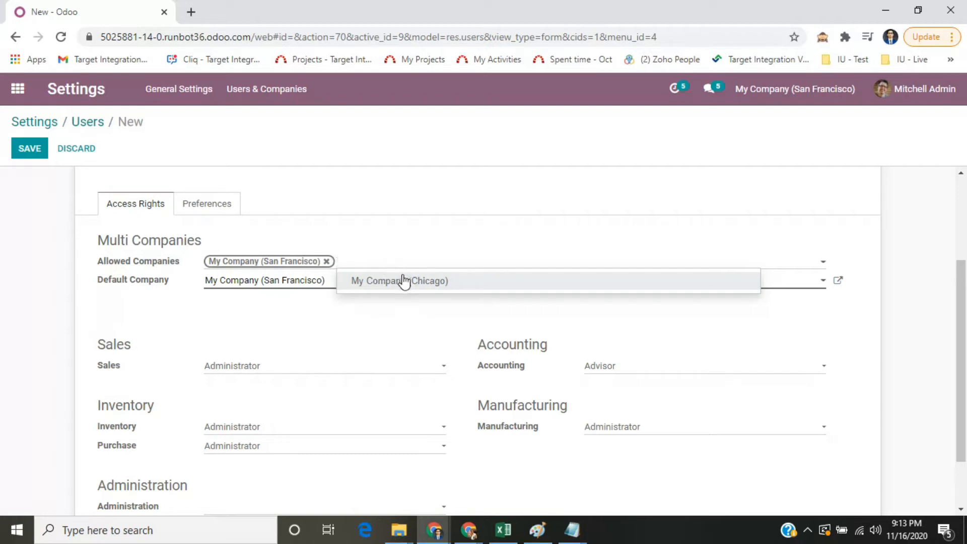
pyautogui.click(399, 281)
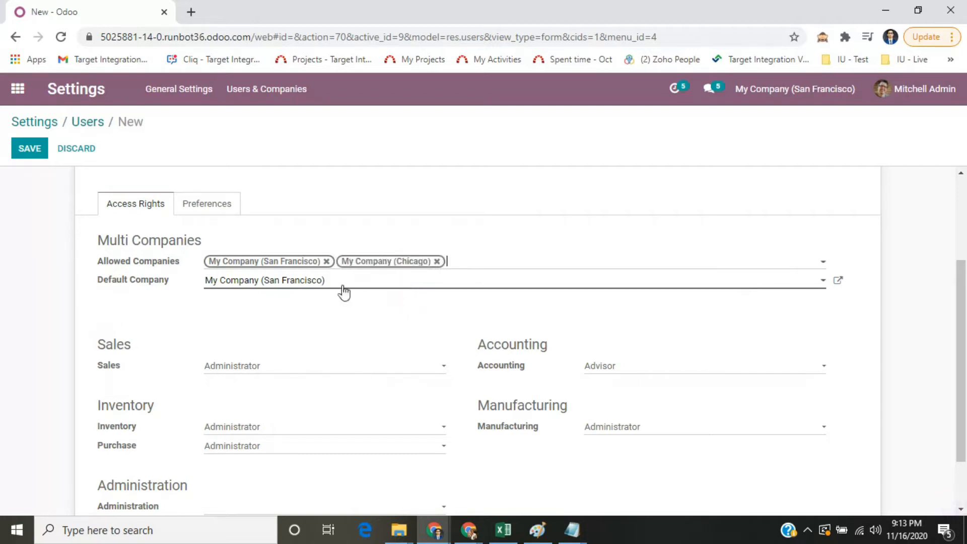
pyautogui.moveTo(194, 296)
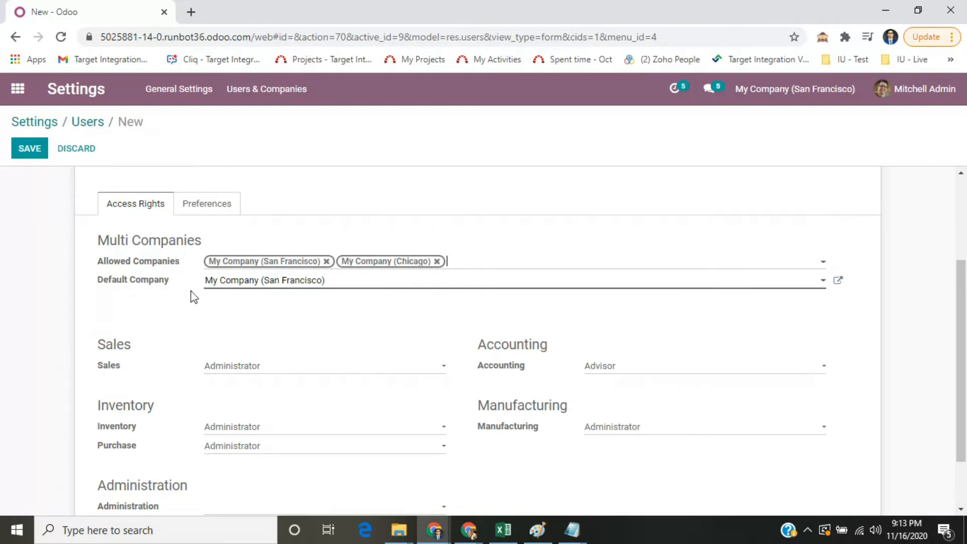
pyautogui.moveTo(349, 288)
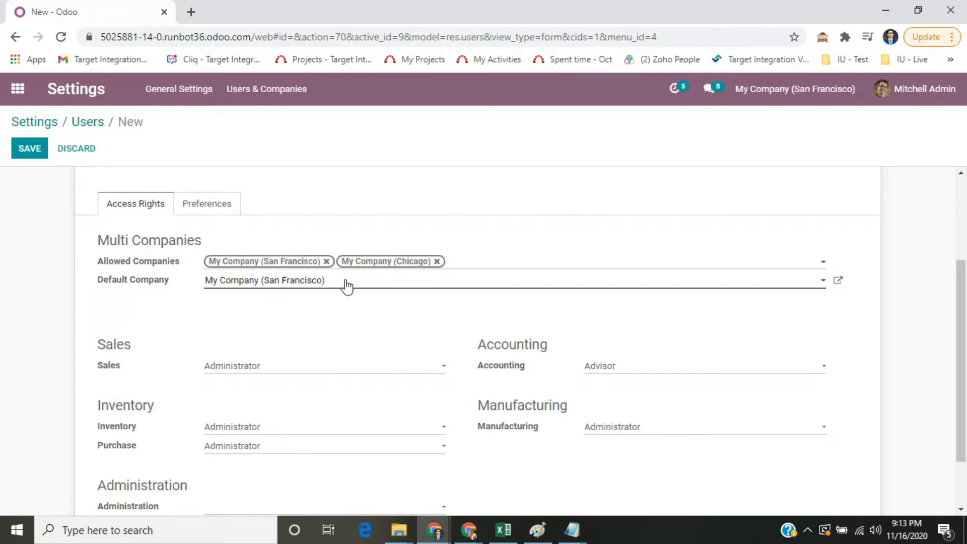
pyautogui.moveTo(320, 294)
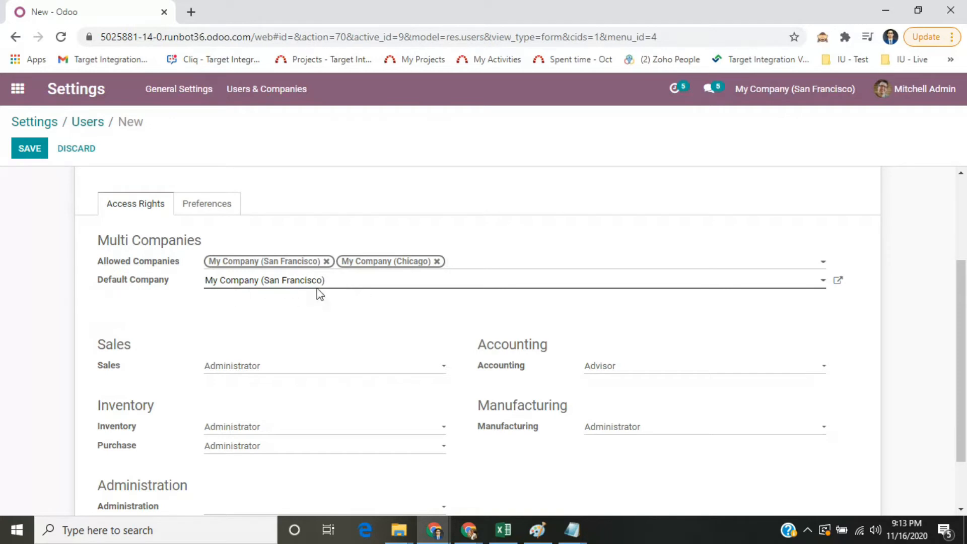
pyautogui.scroll(-3)
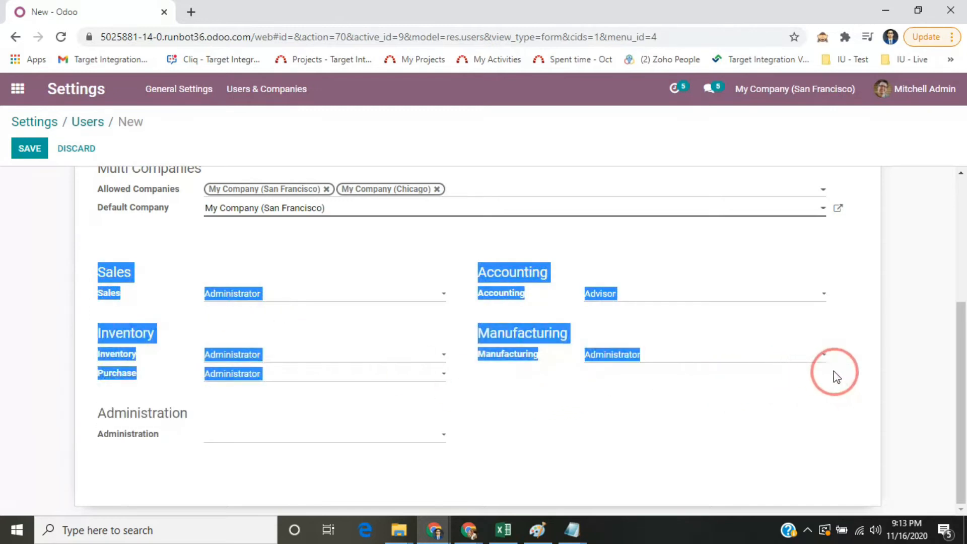
pyautogui.click(145, 285)
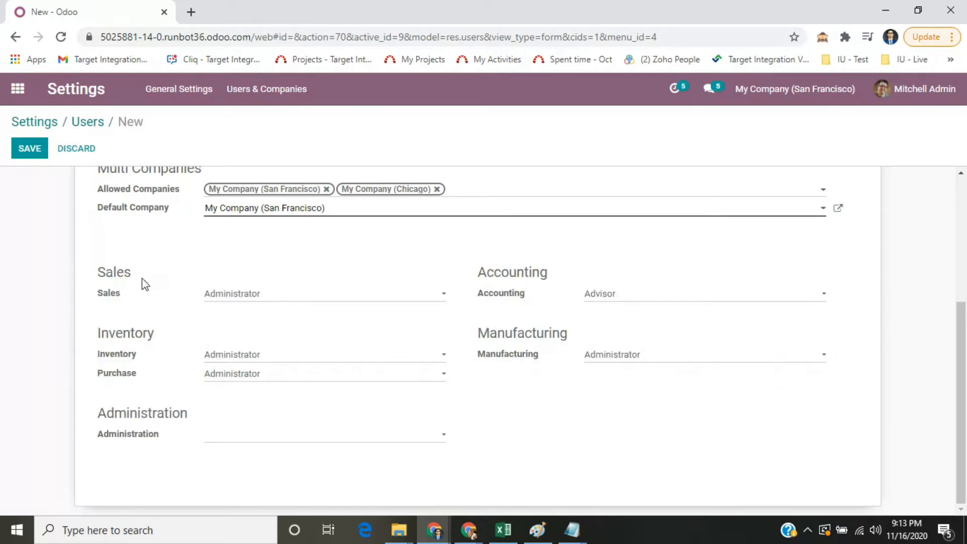
pyautogui.click(324, 293)
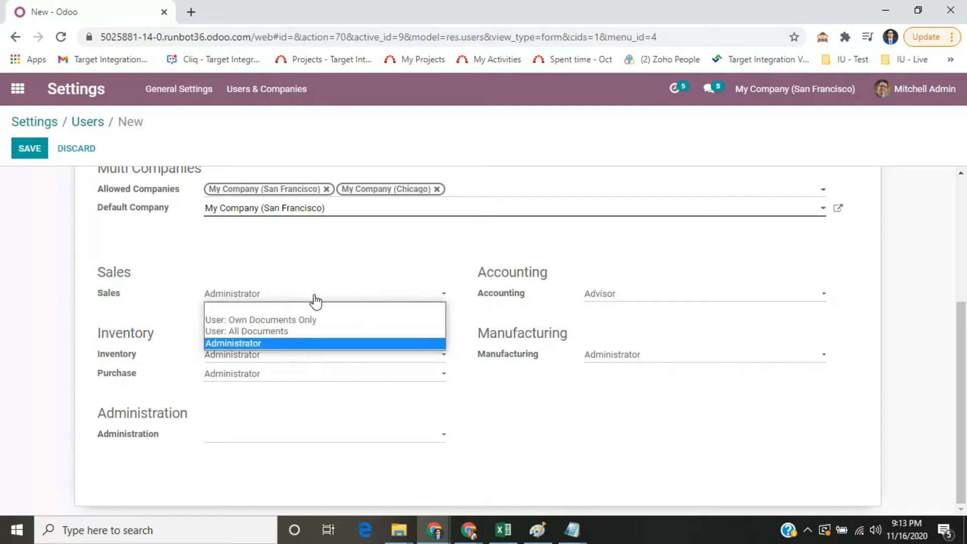
pyautogui.moveTo(308, 343)
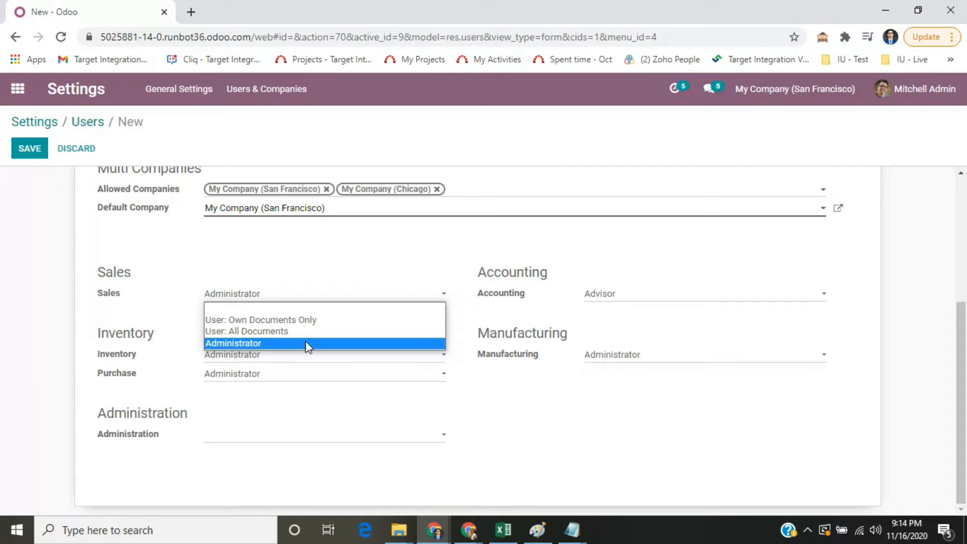
pyautogui.moveTo(297, 332)
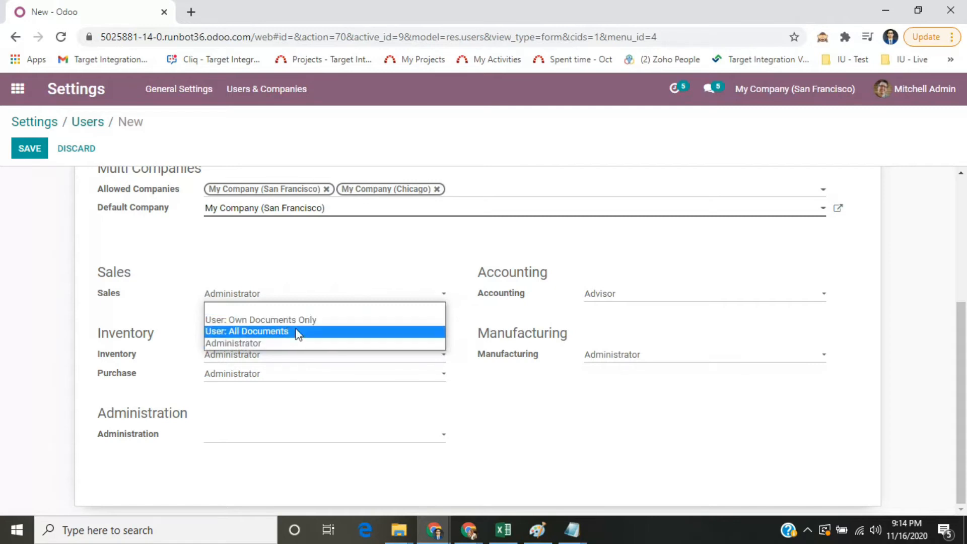
pyautogui.moveTo(313, 337)
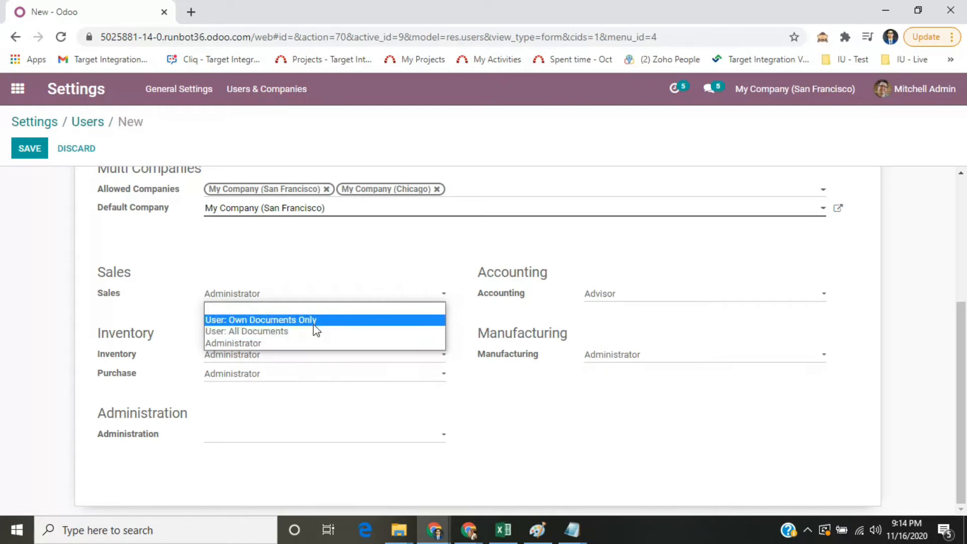
pyautogui.moveTo(315, 332)
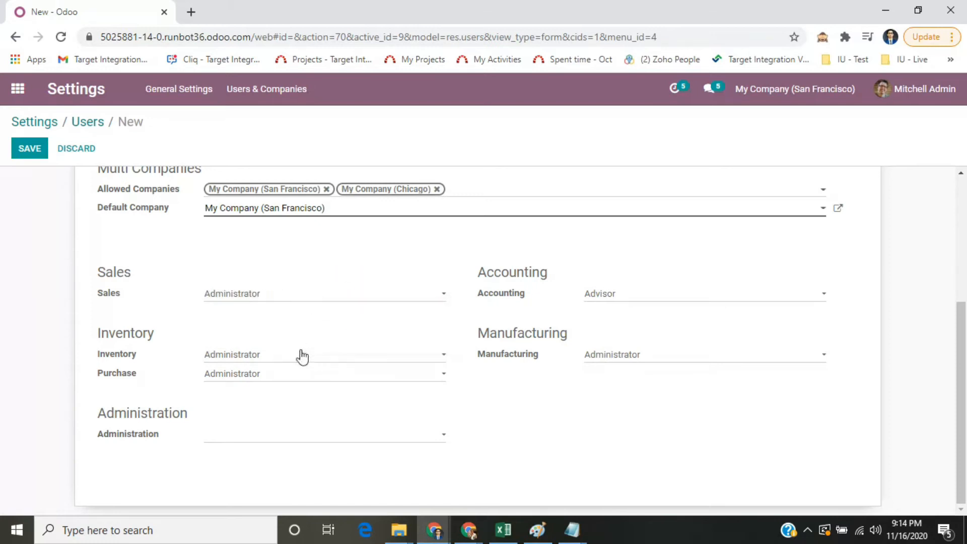
# Review the Preferences: English (US) language and Europe/Brussels timezone, leaving them unchanged
pyautogui.scroll(3)
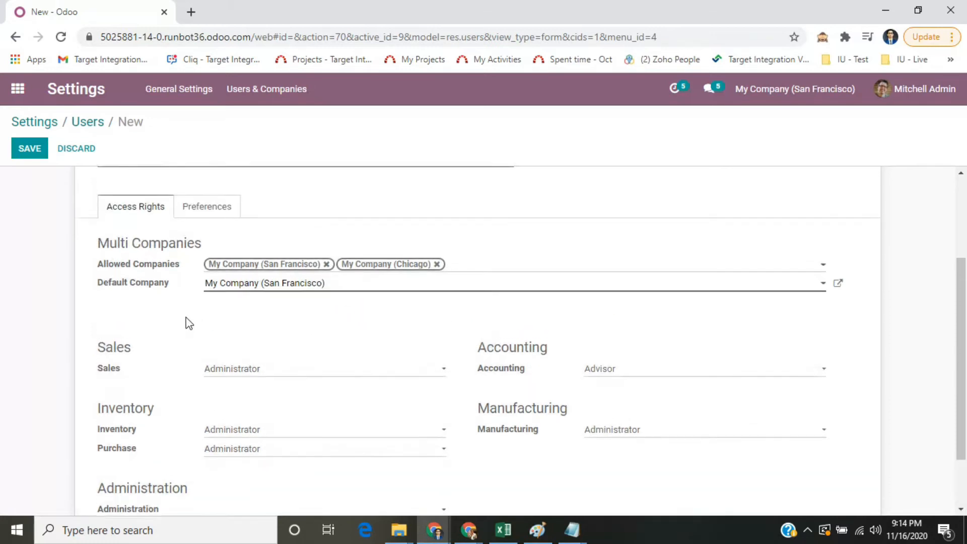
pyautogui.click(207, 206)
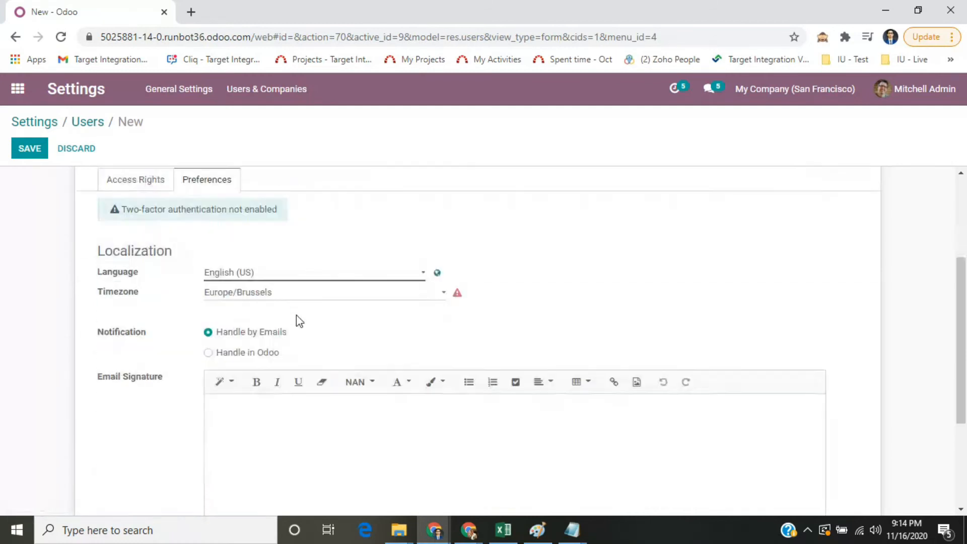
pyautogui.scroll(3)
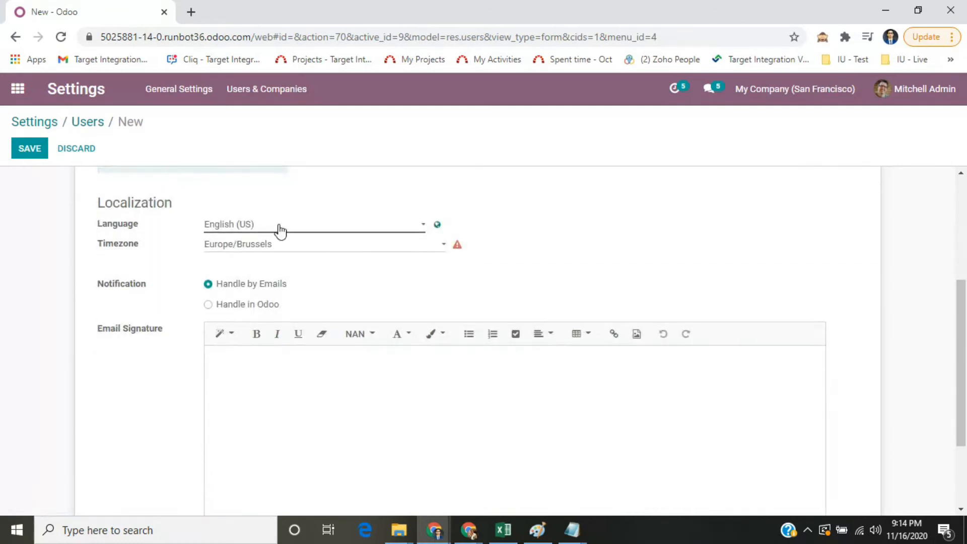
pyautogui.moveTo(277, 248)
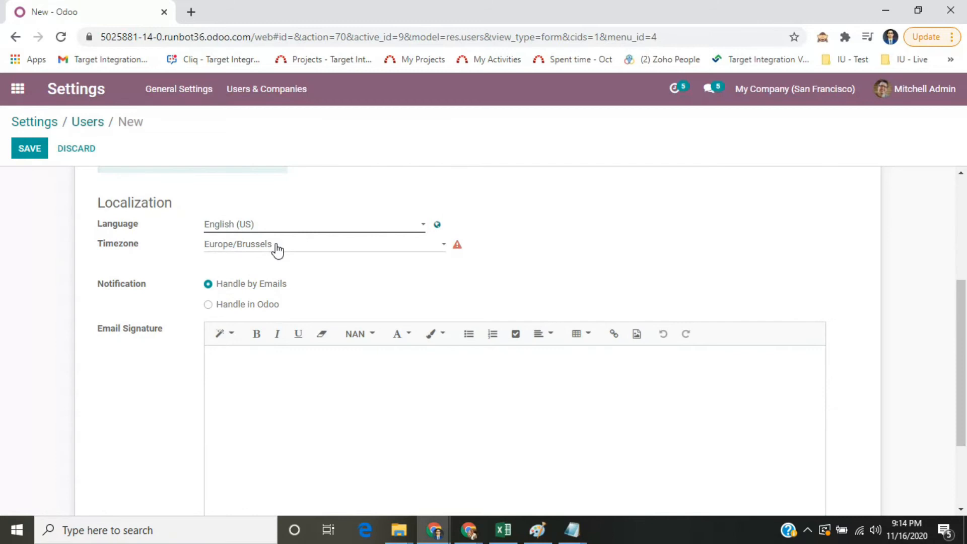
pyautogui.click(320, 243)
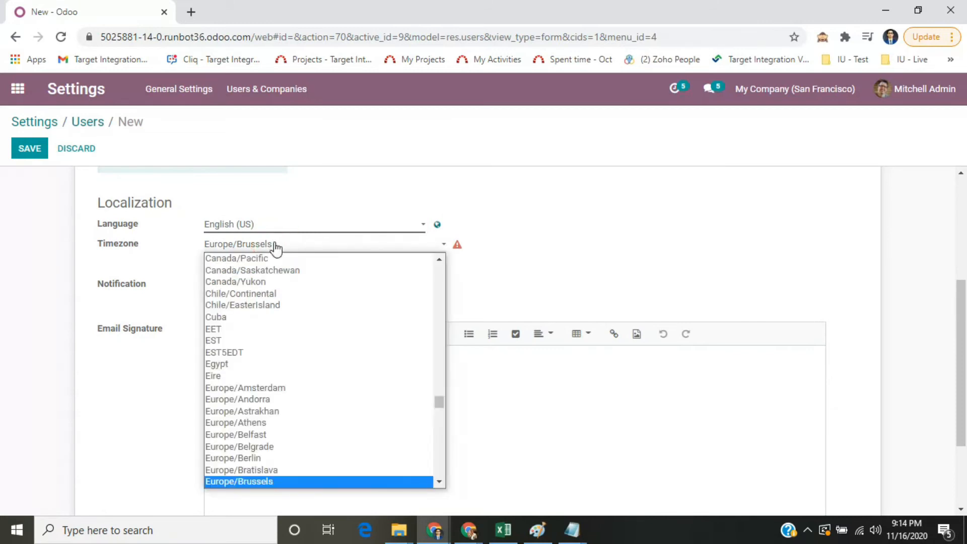
pyautogui.scroll(3)
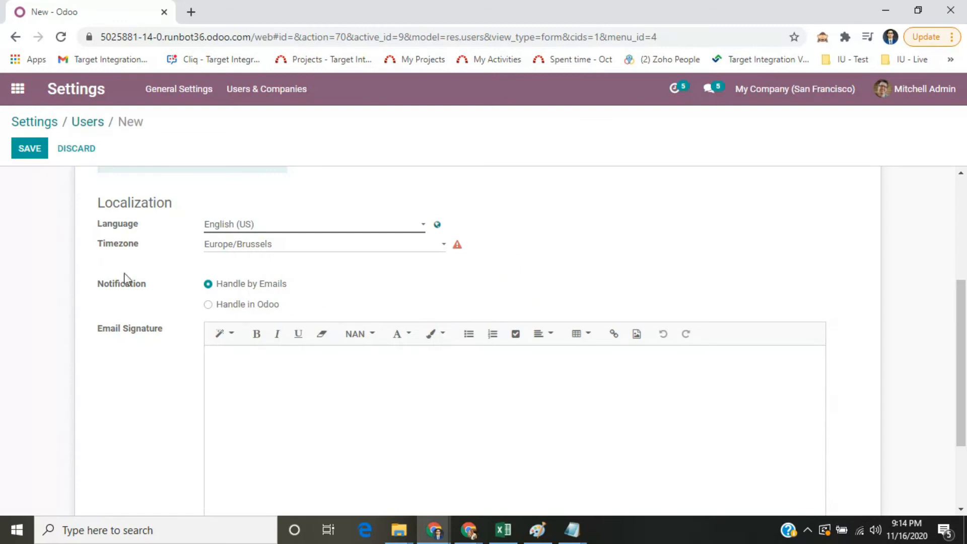
pyautogui.doubleClick(122, 283)
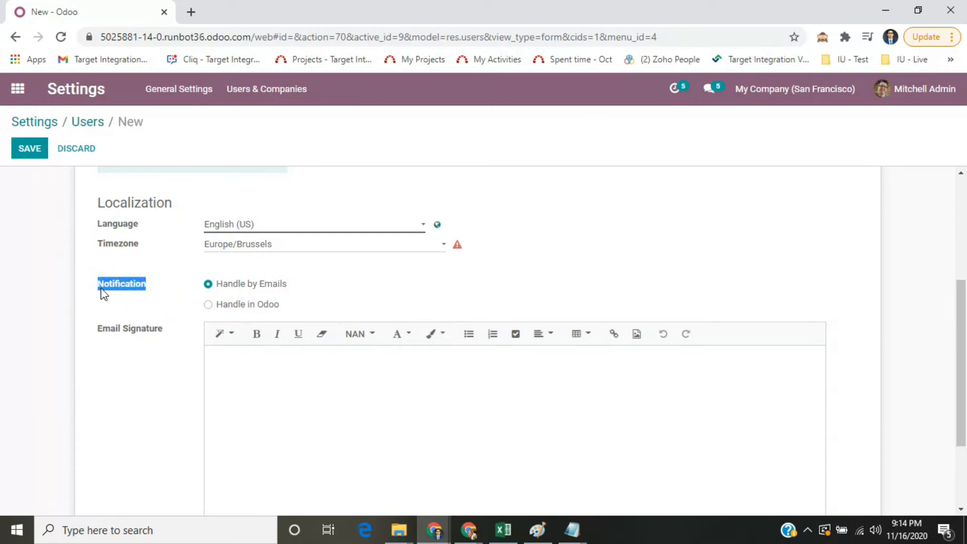
pyautogui.moveTo(281, 295)
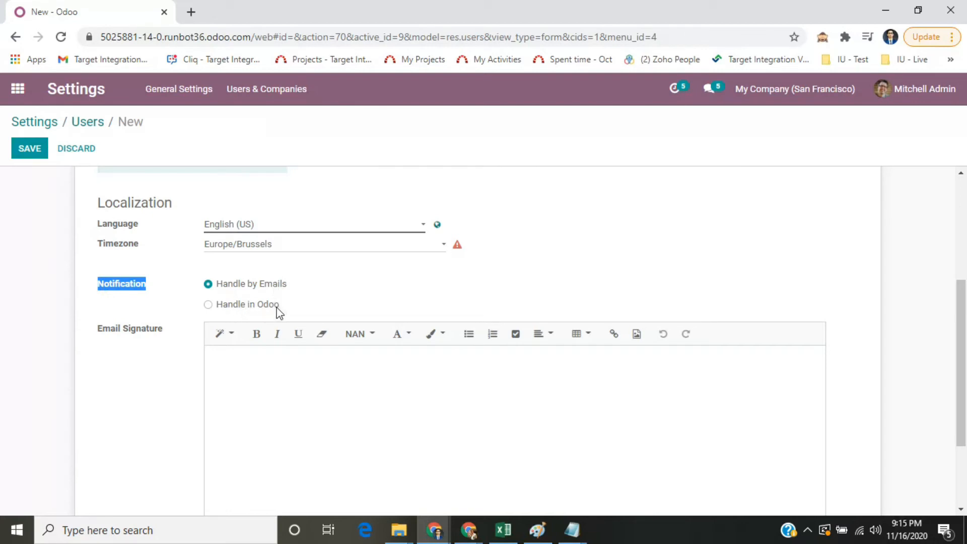
pyautogui.moveTo(277, 297)
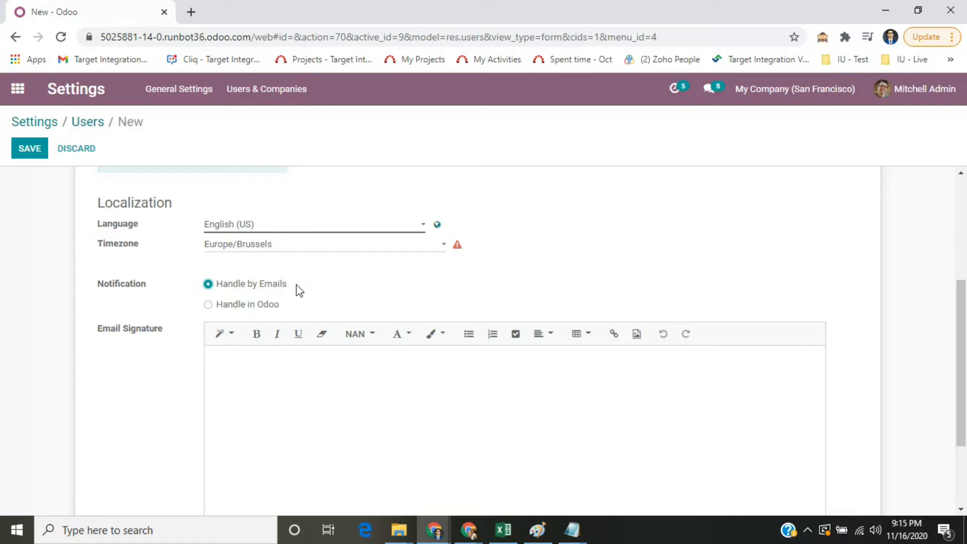
pyautogui.moveTo(276, 311)
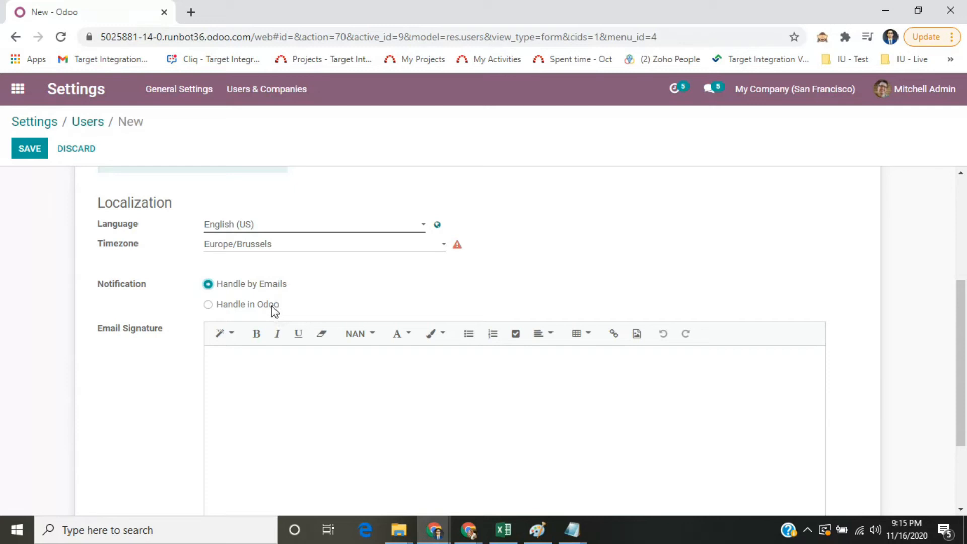
# Set notification handling back to 'Handle by Emails' after briefly choosing in-Odoo handling
pyautogui.click(208, 304)
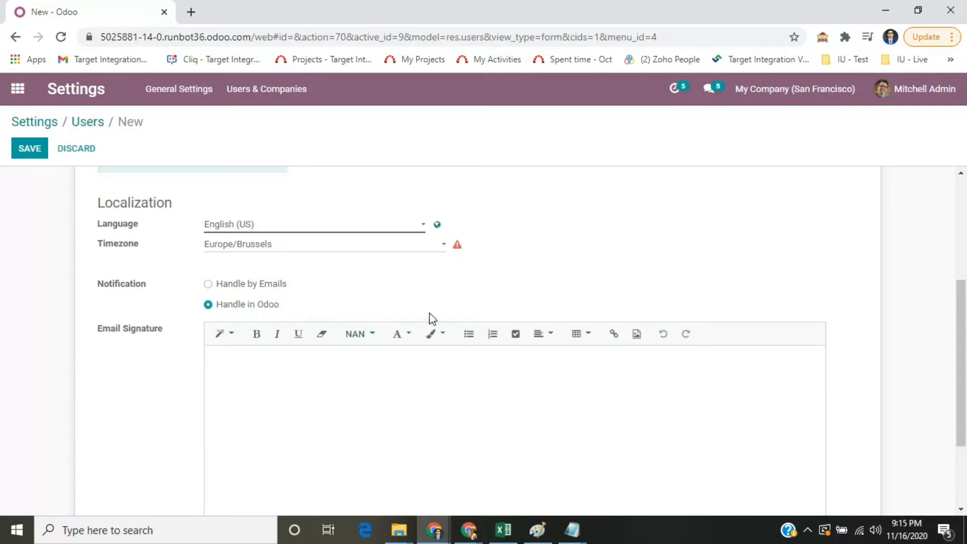
pyautogui.moveTo(468, 308)
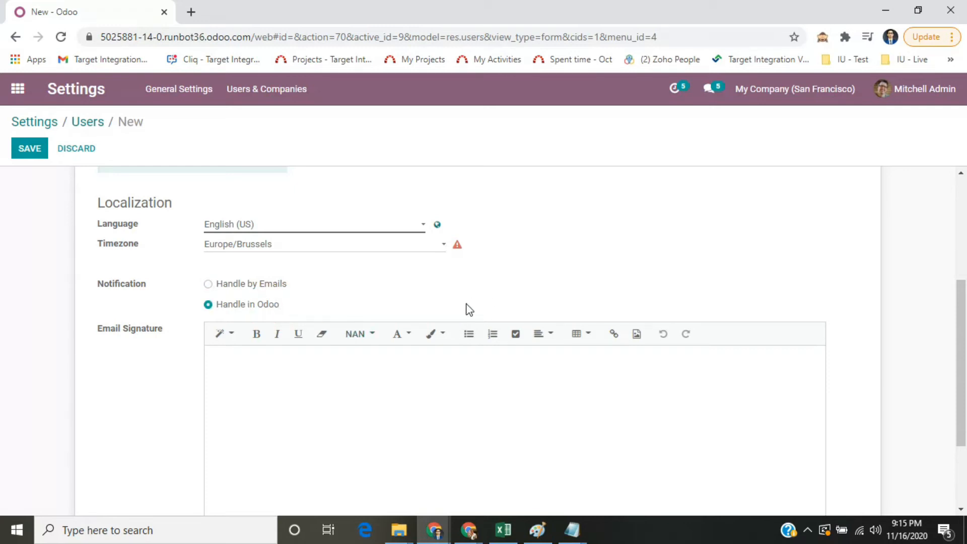
pyautogui.moveTo(689, 228)
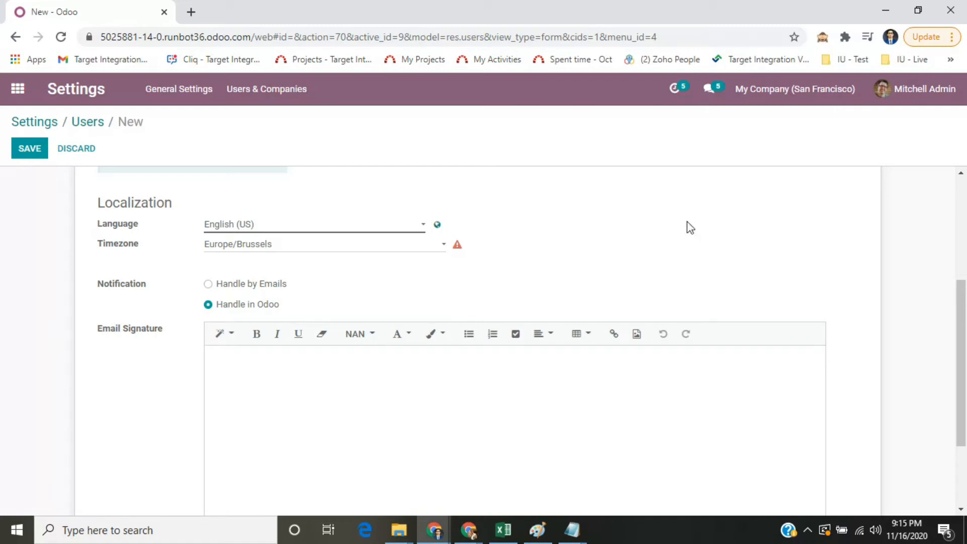
pyautogui.click(712, 88)
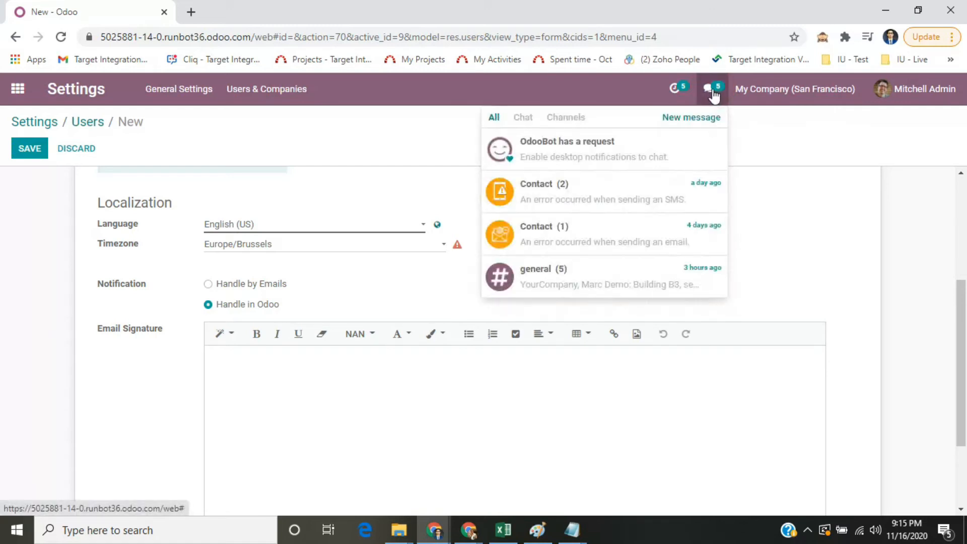
pyautogui.moveTo(567, 185)
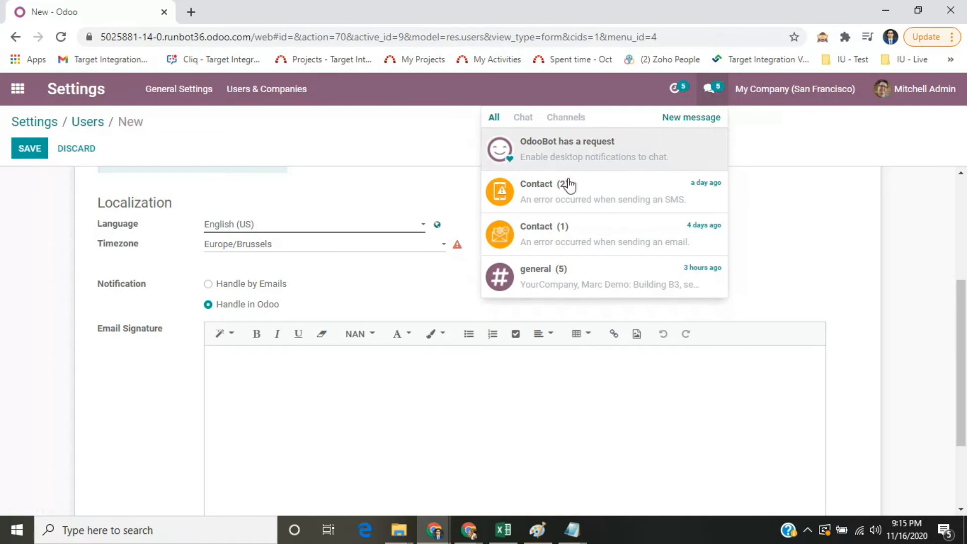
pyautogui.moveTo(806, 178)
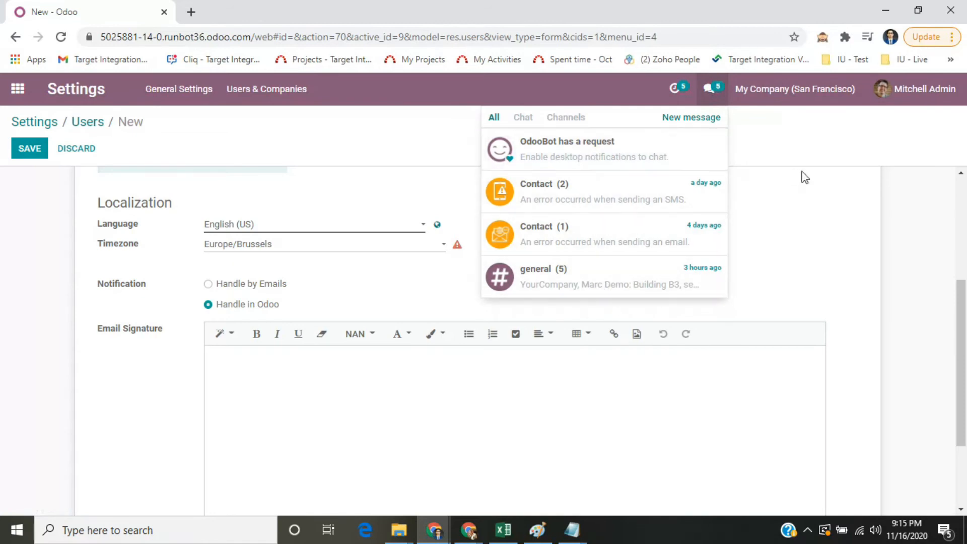
pyautogui.click(208, 284)
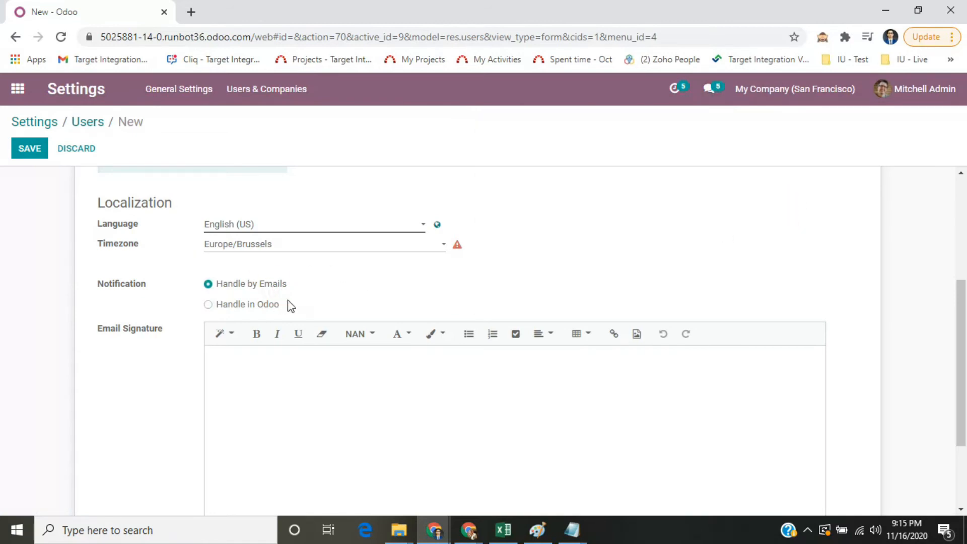
pyautogui.scroll(-3)
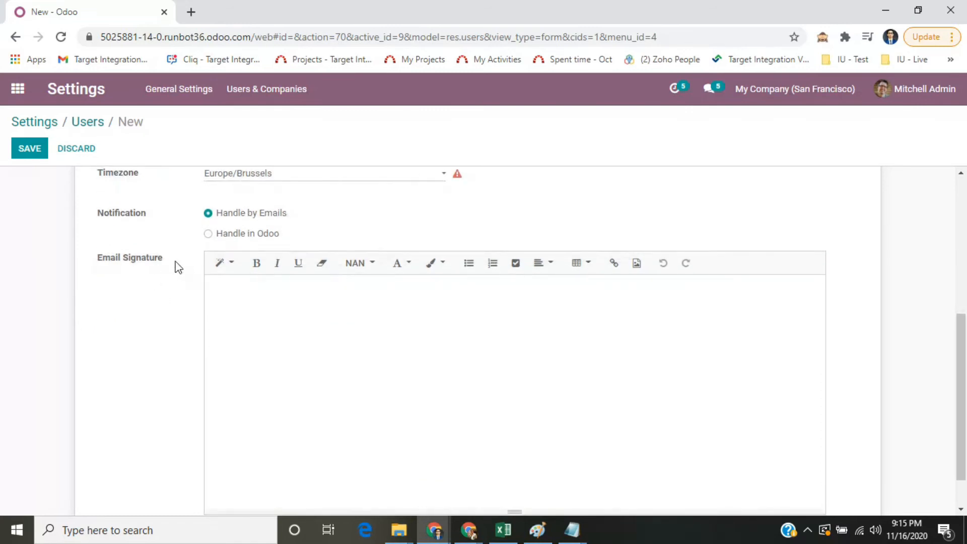
pyautogui.doubleClick(130, 257)
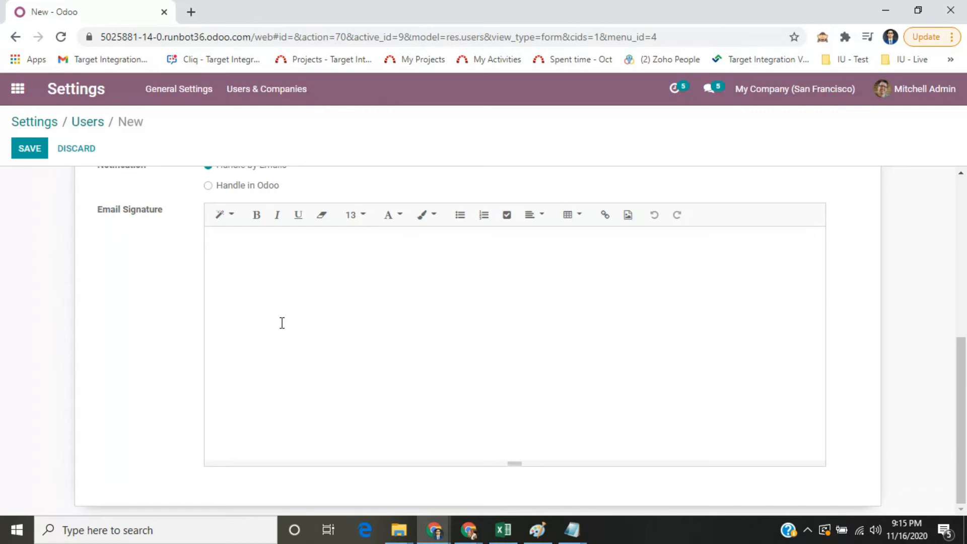
pyautogui.moveTo(278, 312)
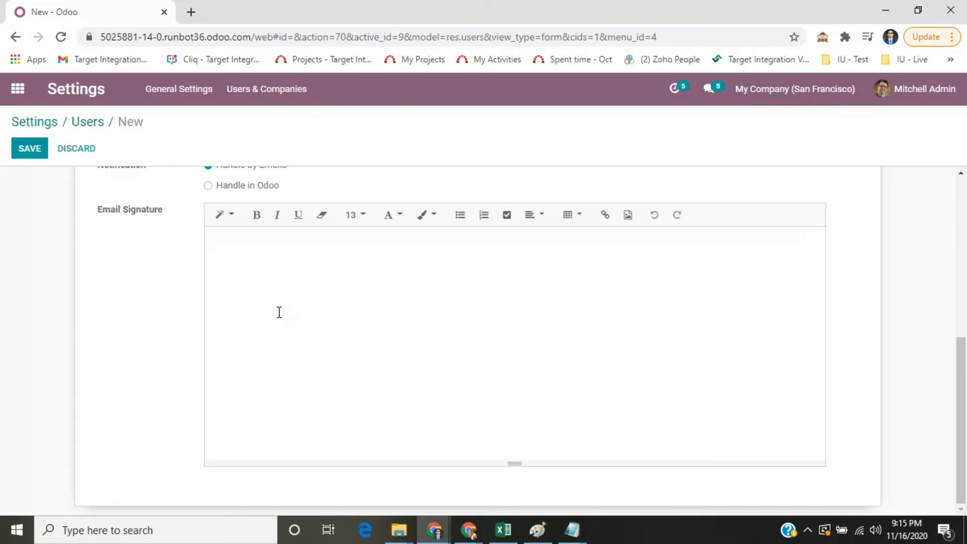
pyautogui.scroll(3)
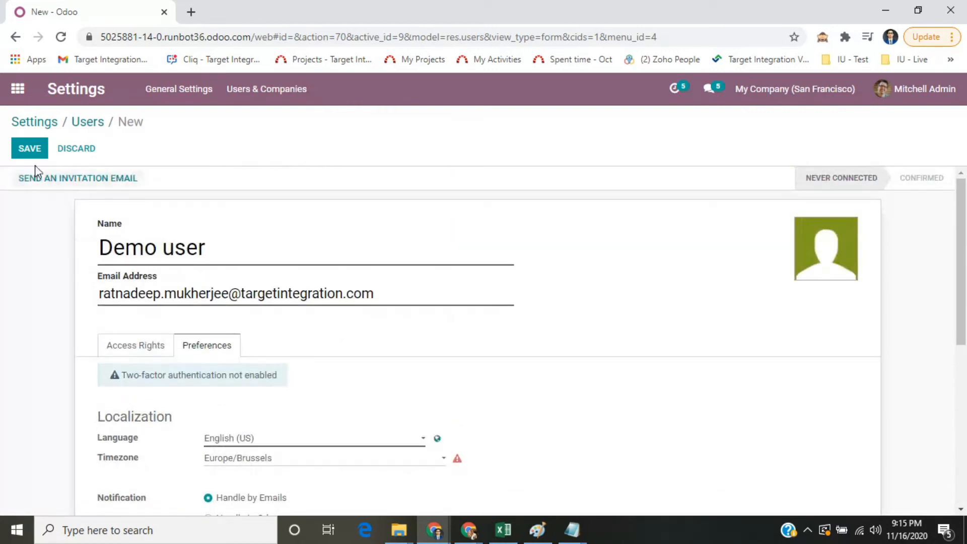
# Save the Demo user record, triggering the invitation email with its reset link
pyautogui.click(29, 148)
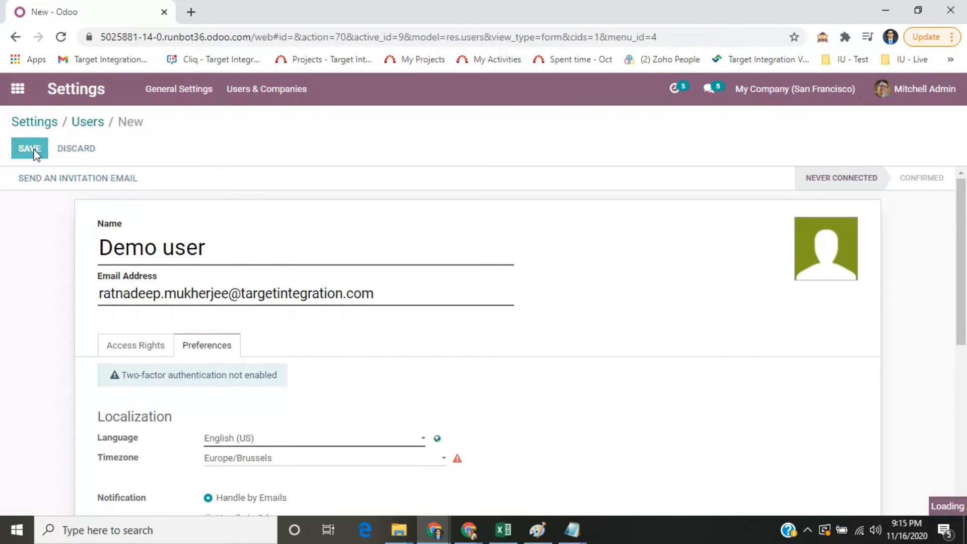
pyautogui.click(30, 149)
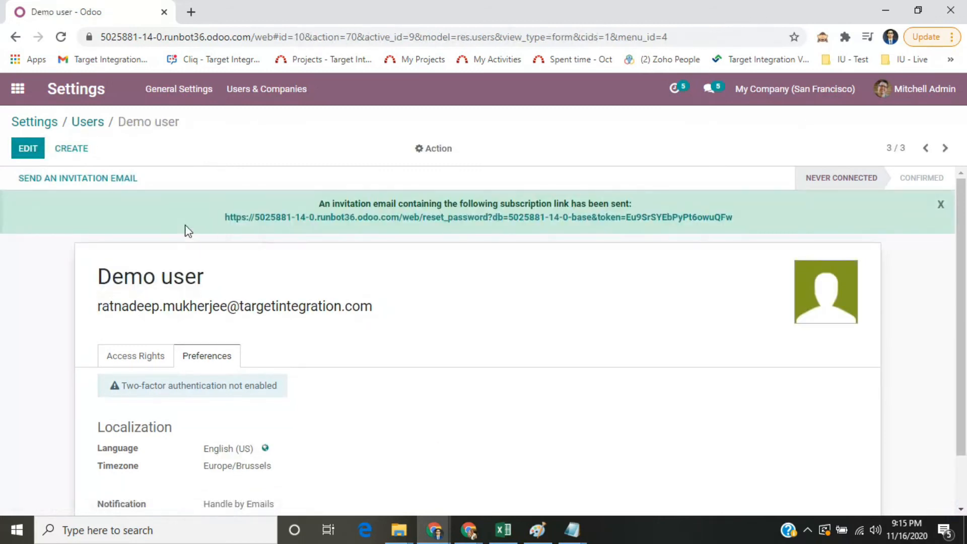
pyautogui.moveTo(311, 207)
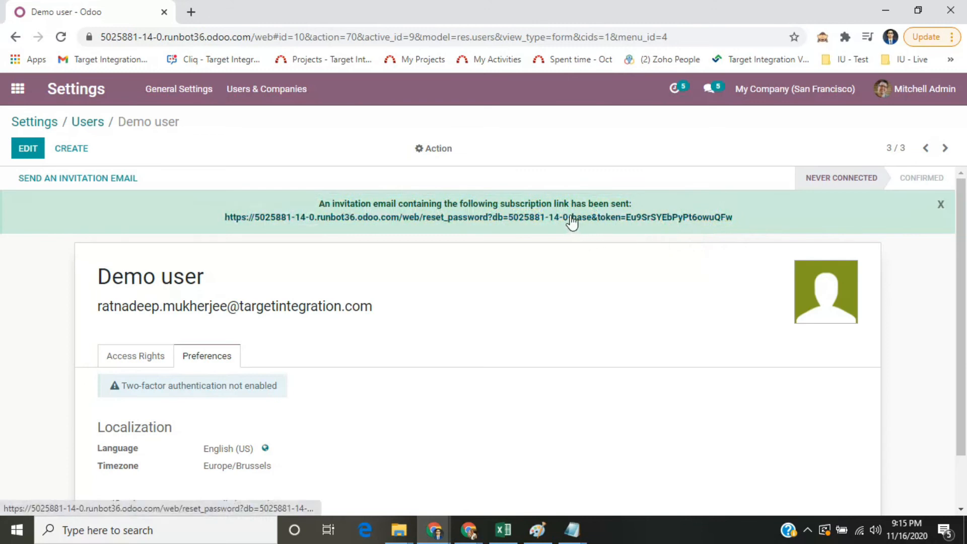
pyautogui.moveTo(534, 295)
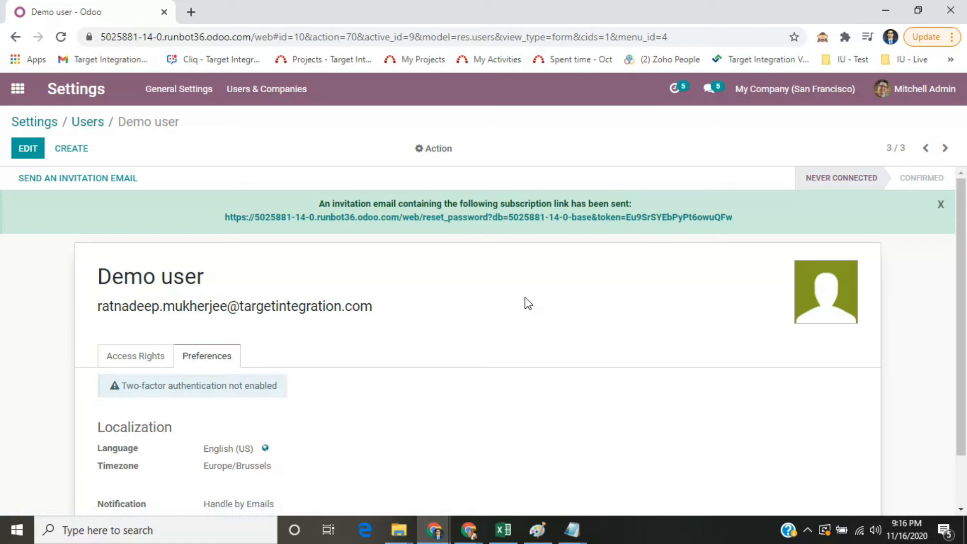
pyautogui.moveTo(455, 259)
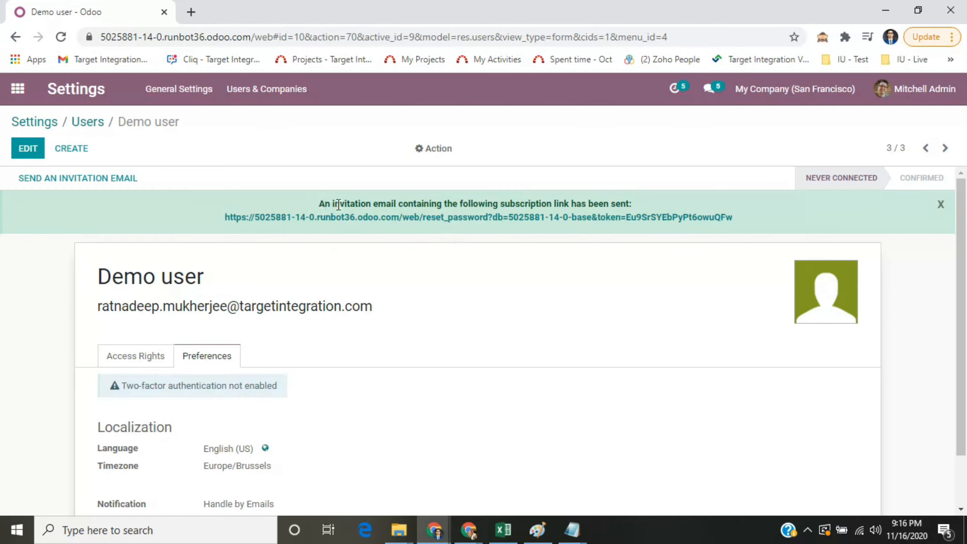
pyautogui.moveTo(288, 216)
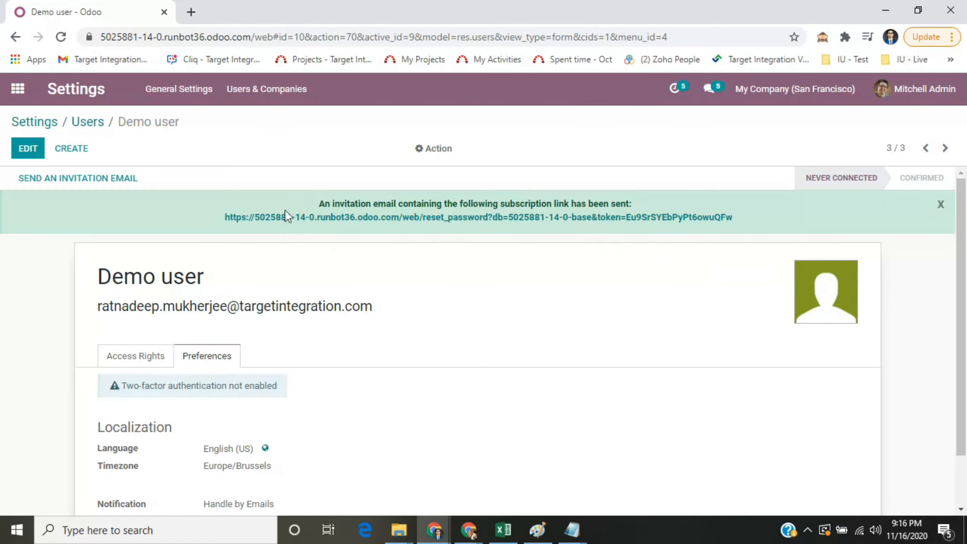
pyautogui.moveTo(524, 225)
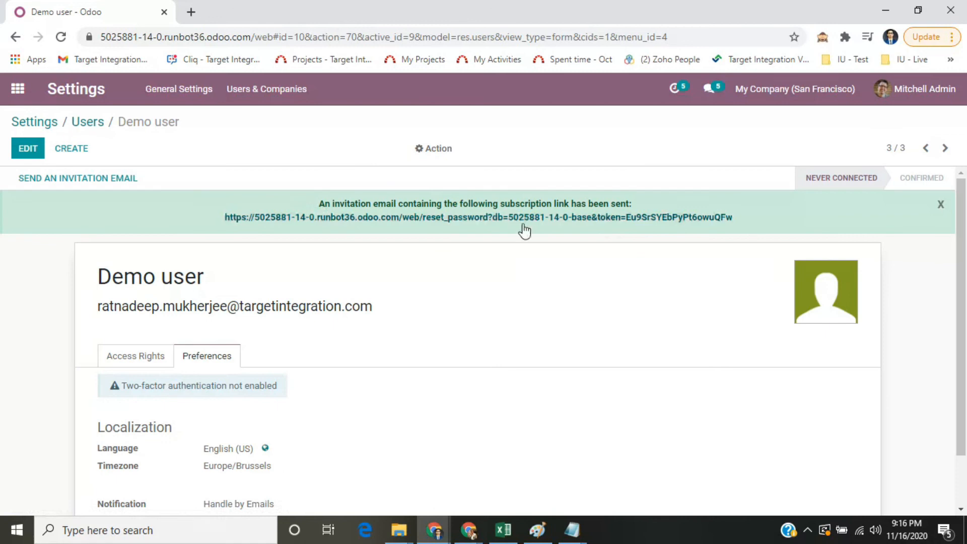
pyautogui.moveTo(48, 188)
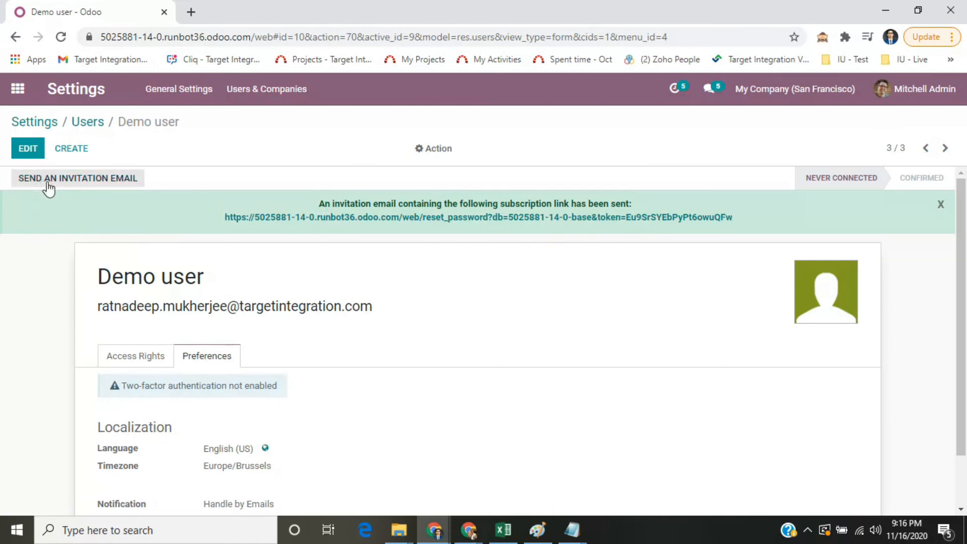
pyautogui.moveTo(83, 183)
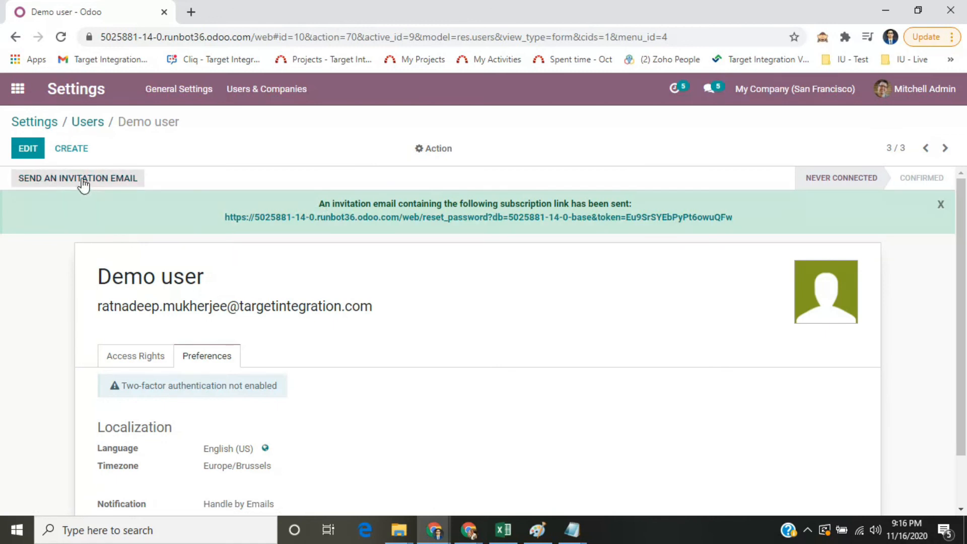
pyautogui.click(77, 178)
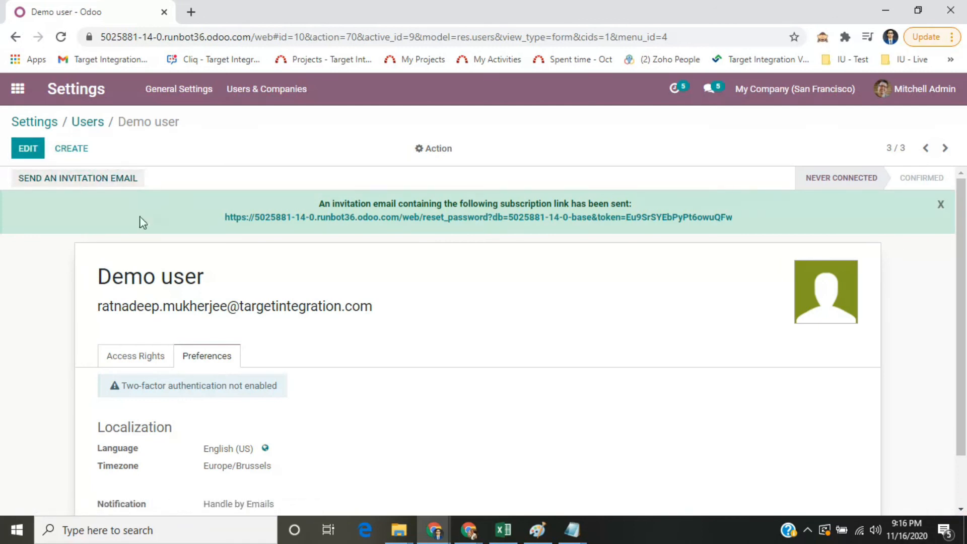
pyautogui.moveTo(224, 301)
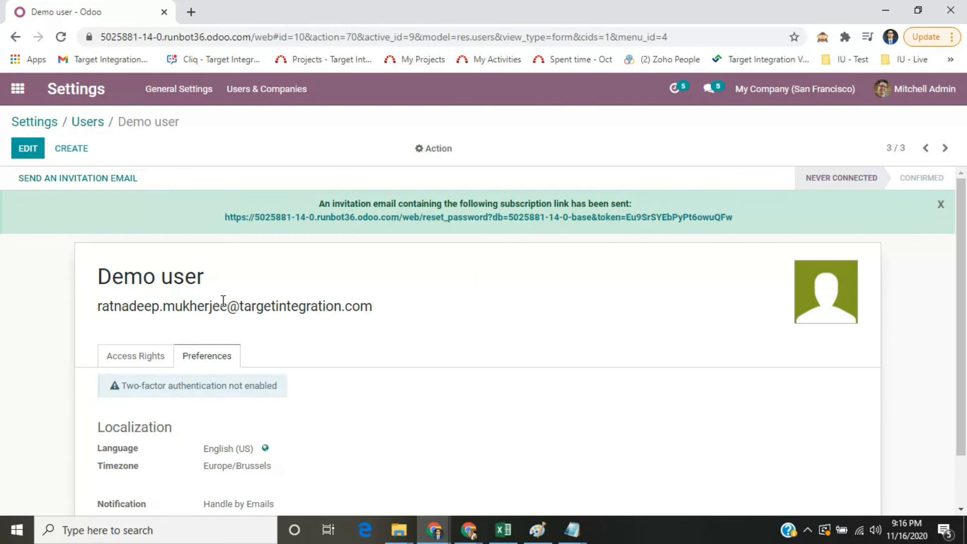
pyautogui.moveTo(399, 301)
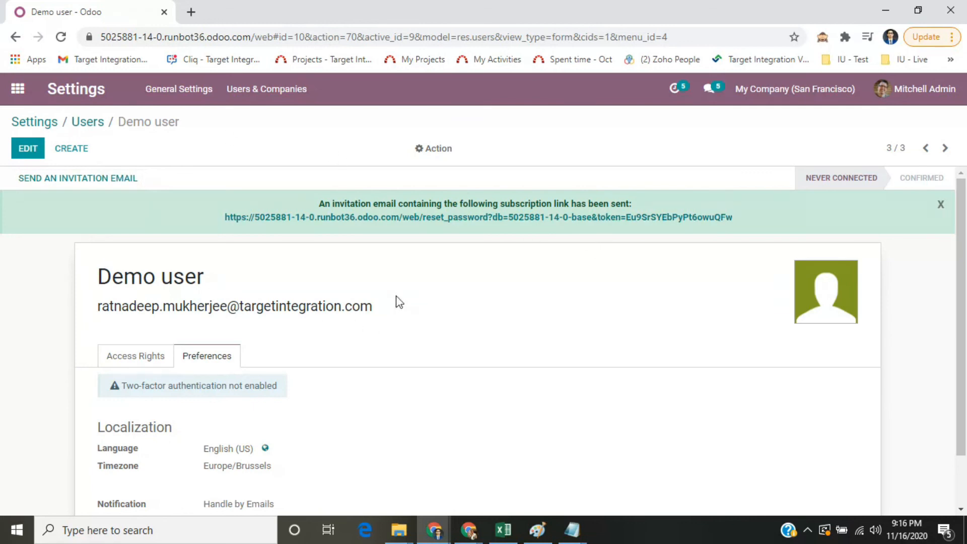